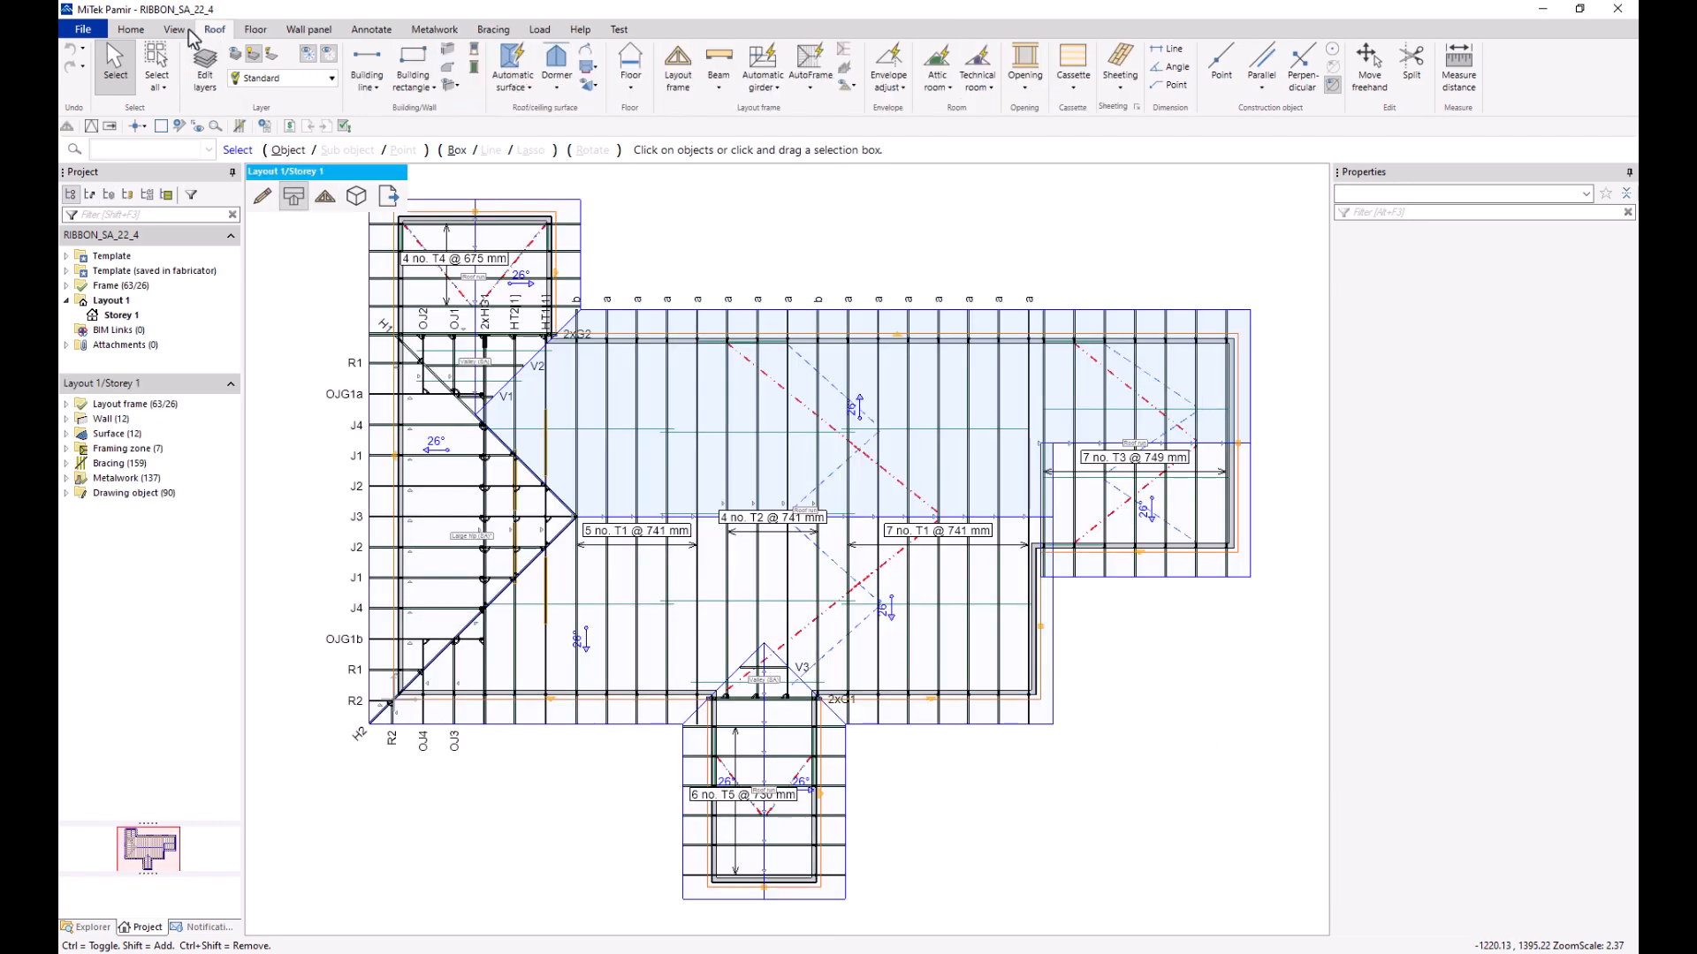
Step: Browse the View, Floor and Wall tool tabs, then return to the Roof tools
{"action": "left_click", "coordinate": [174, 29]}
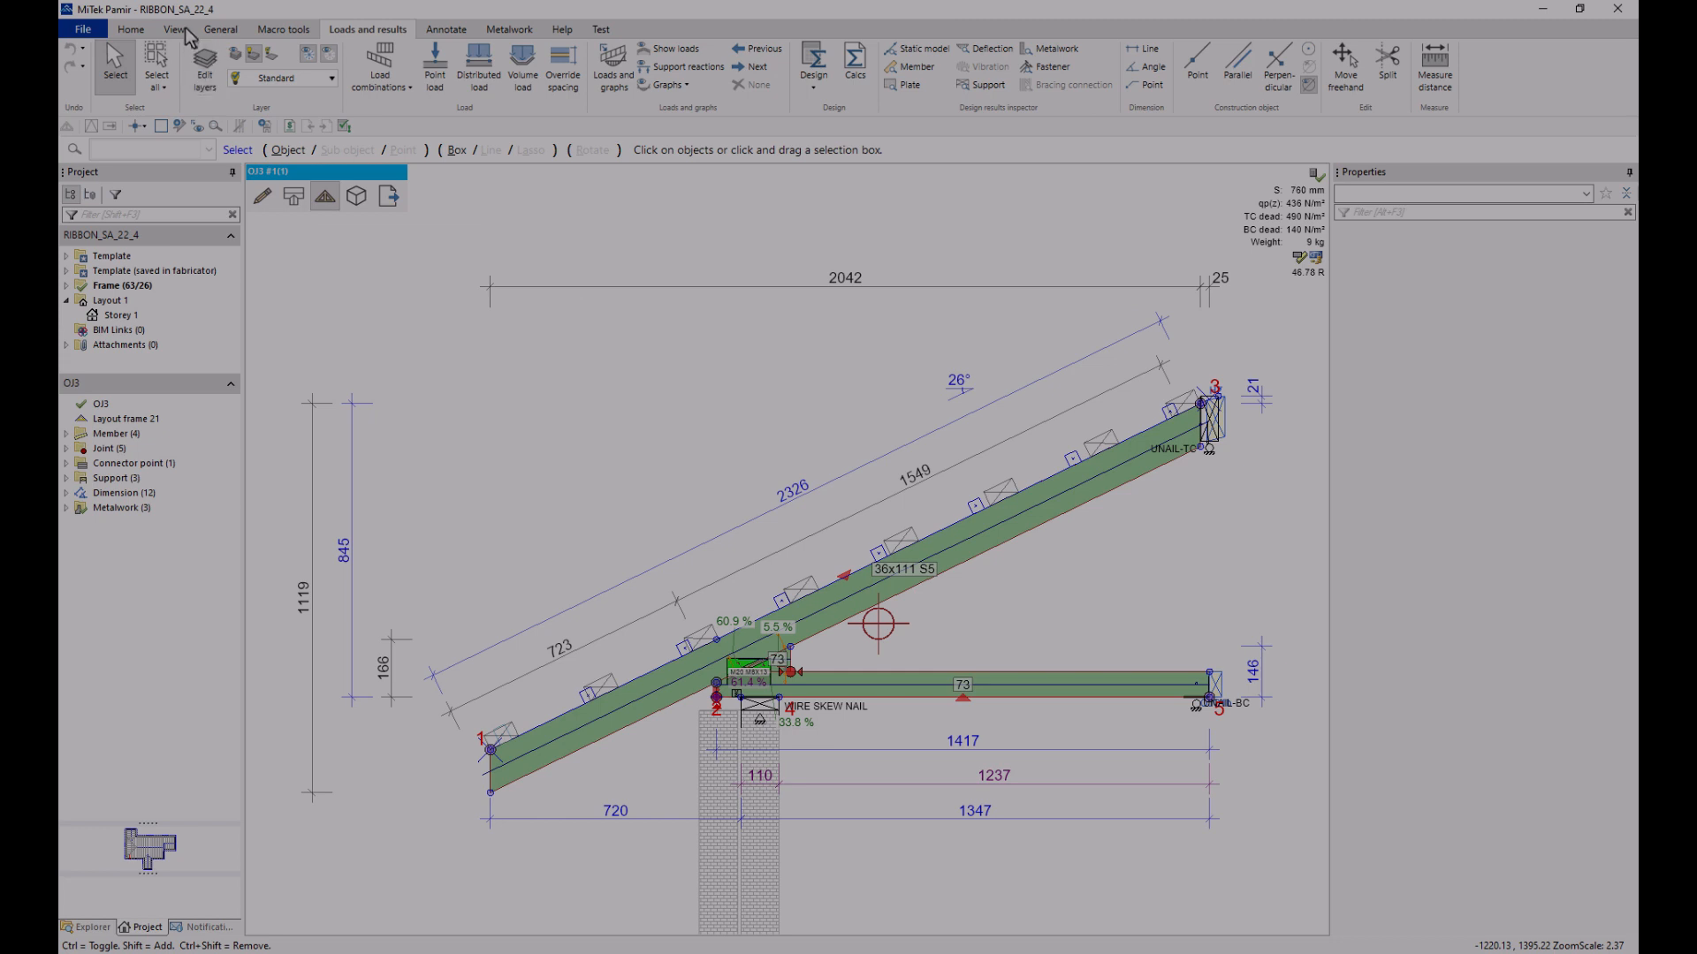
{"action": "left_click", "coordinate": [173, 29]}
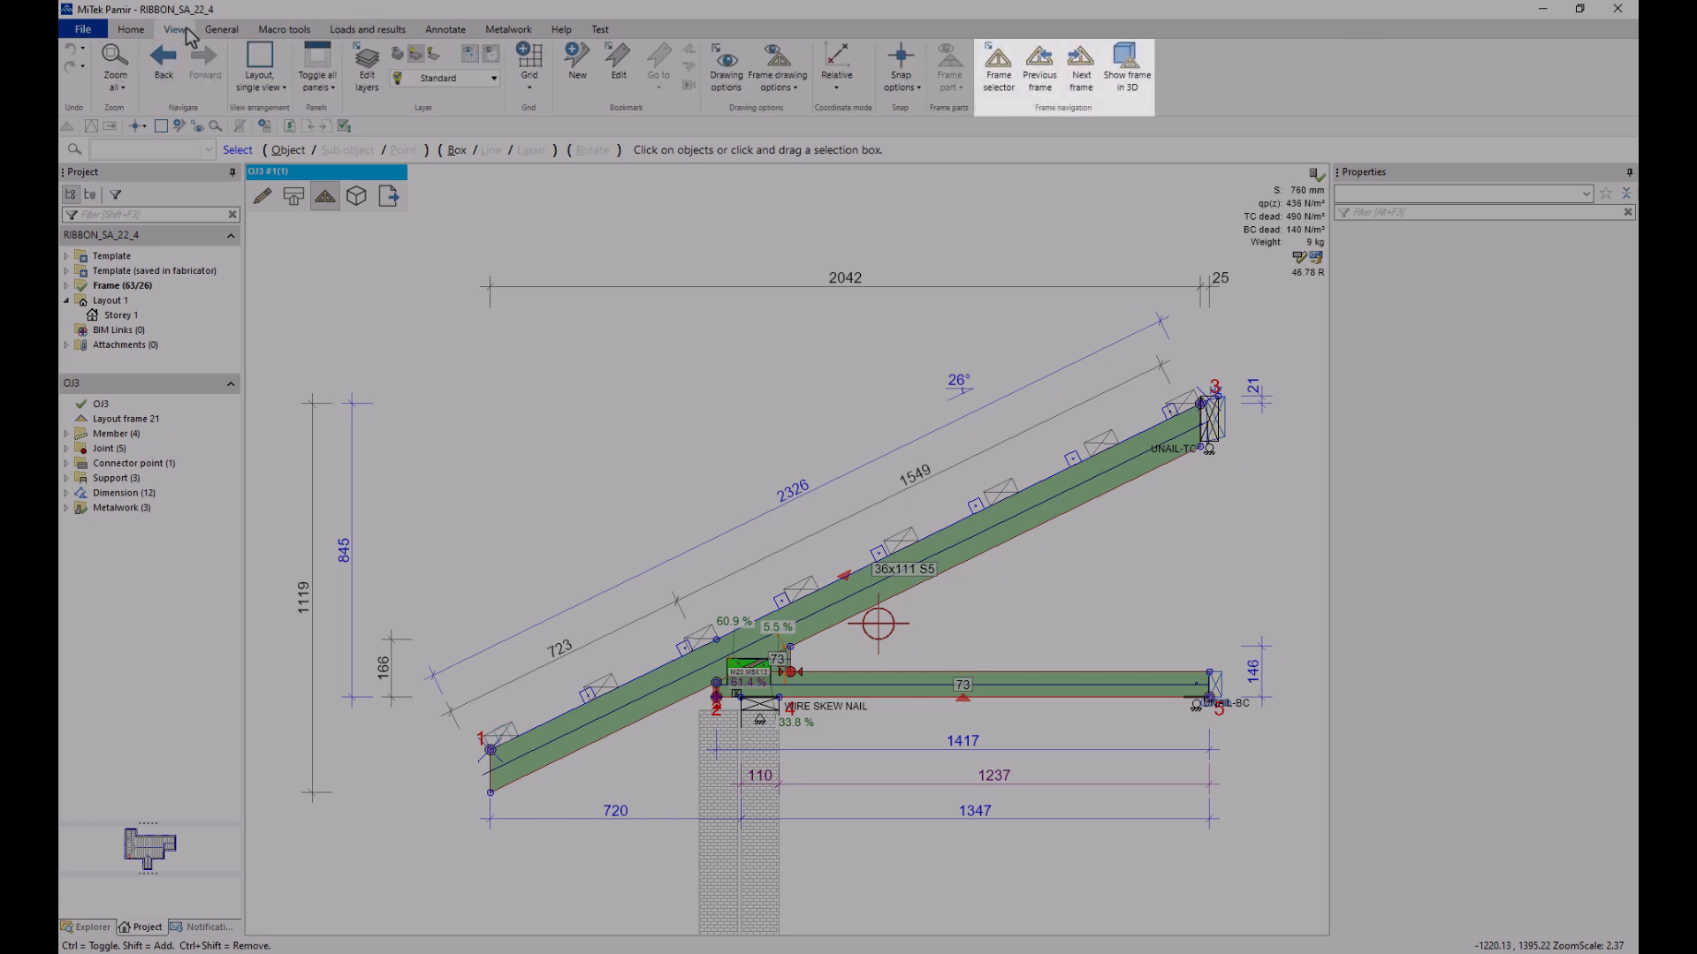
{"action": "mouse_move", "coordinate": [260, 64]}
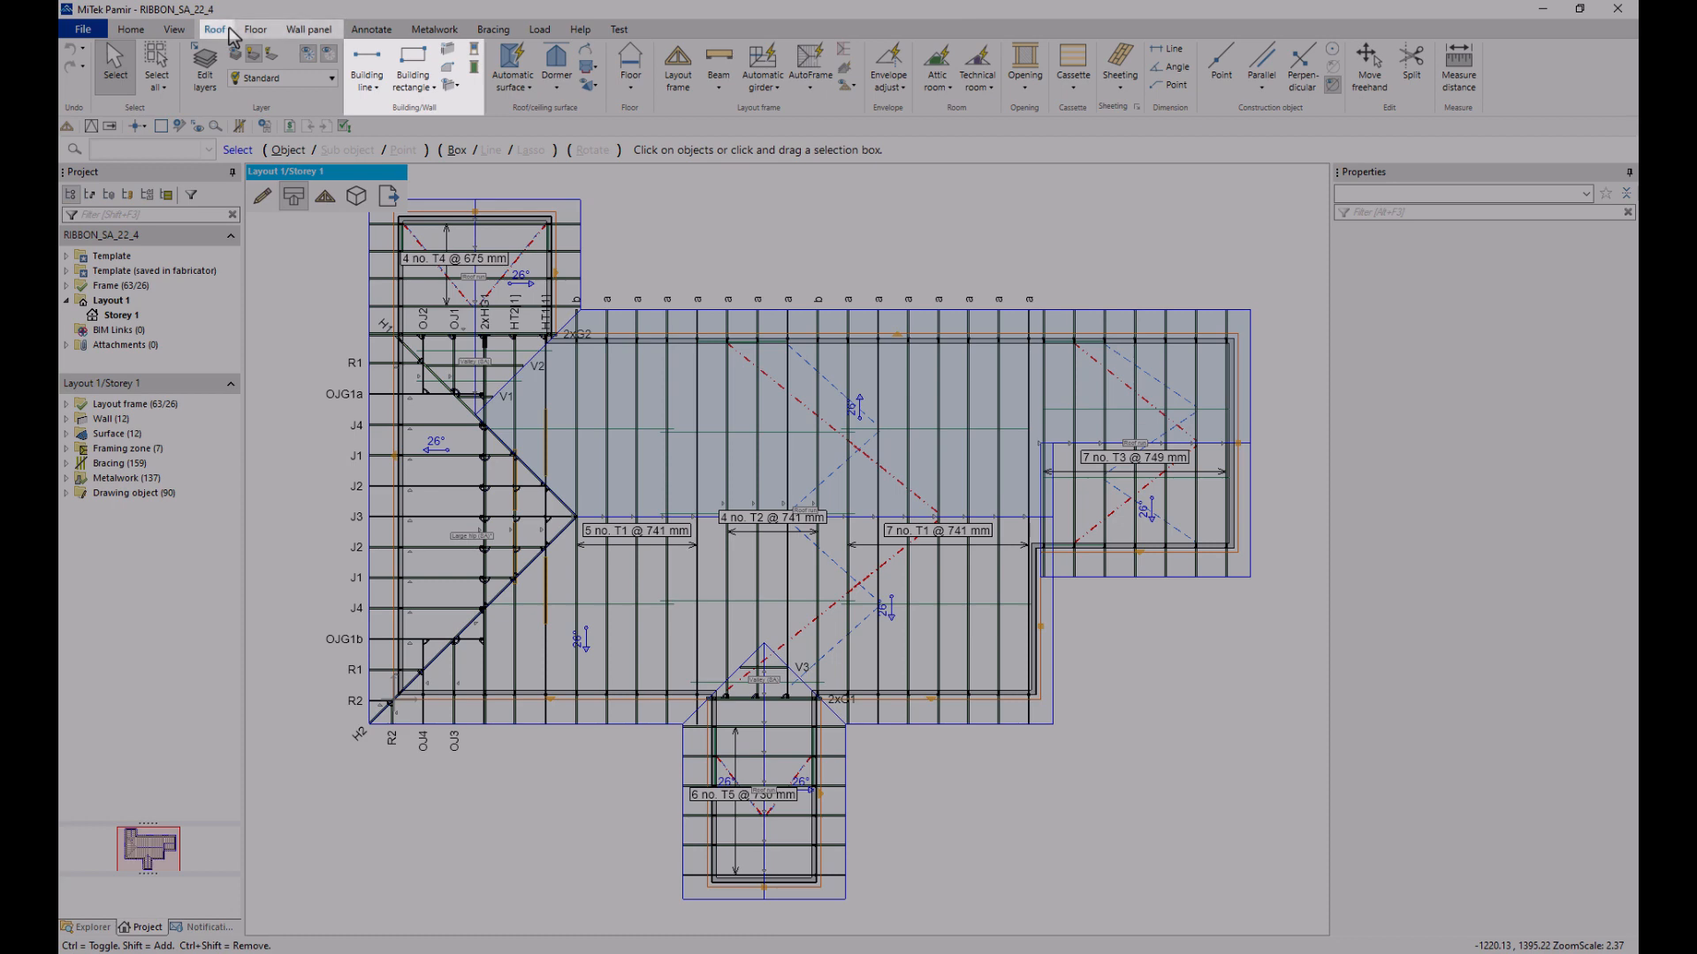
{"action": "left_click", "coordinate": [308, 29]}
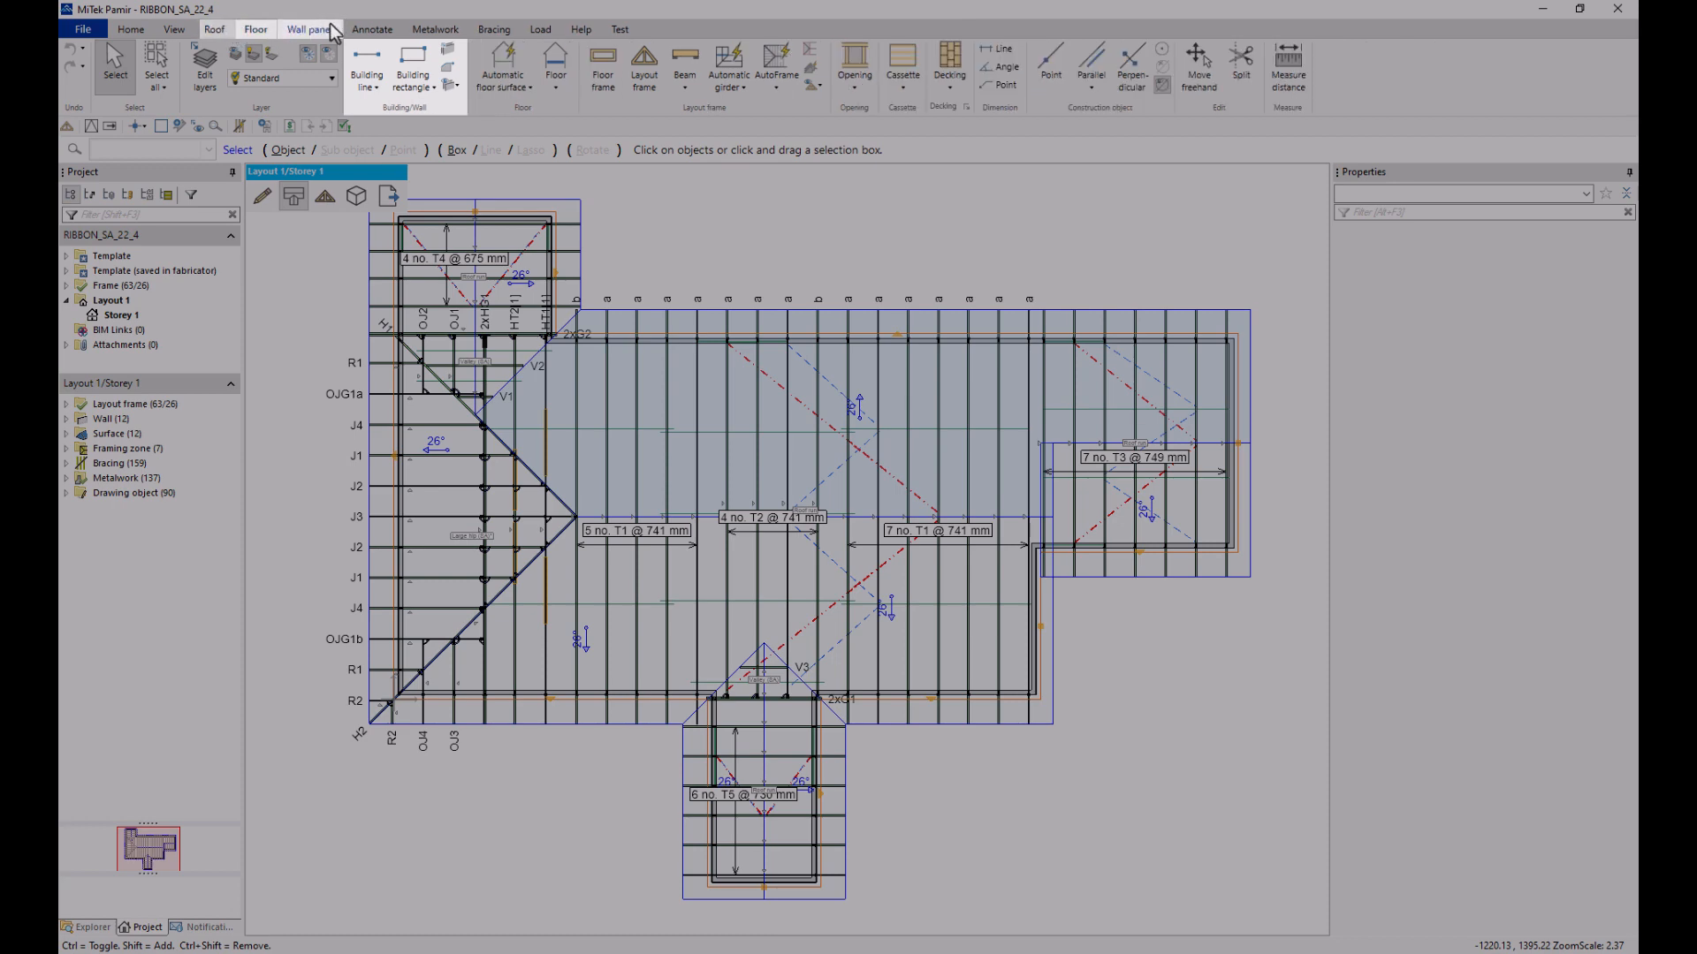
{"action": "left_click", "coordinate": [309, 29]}
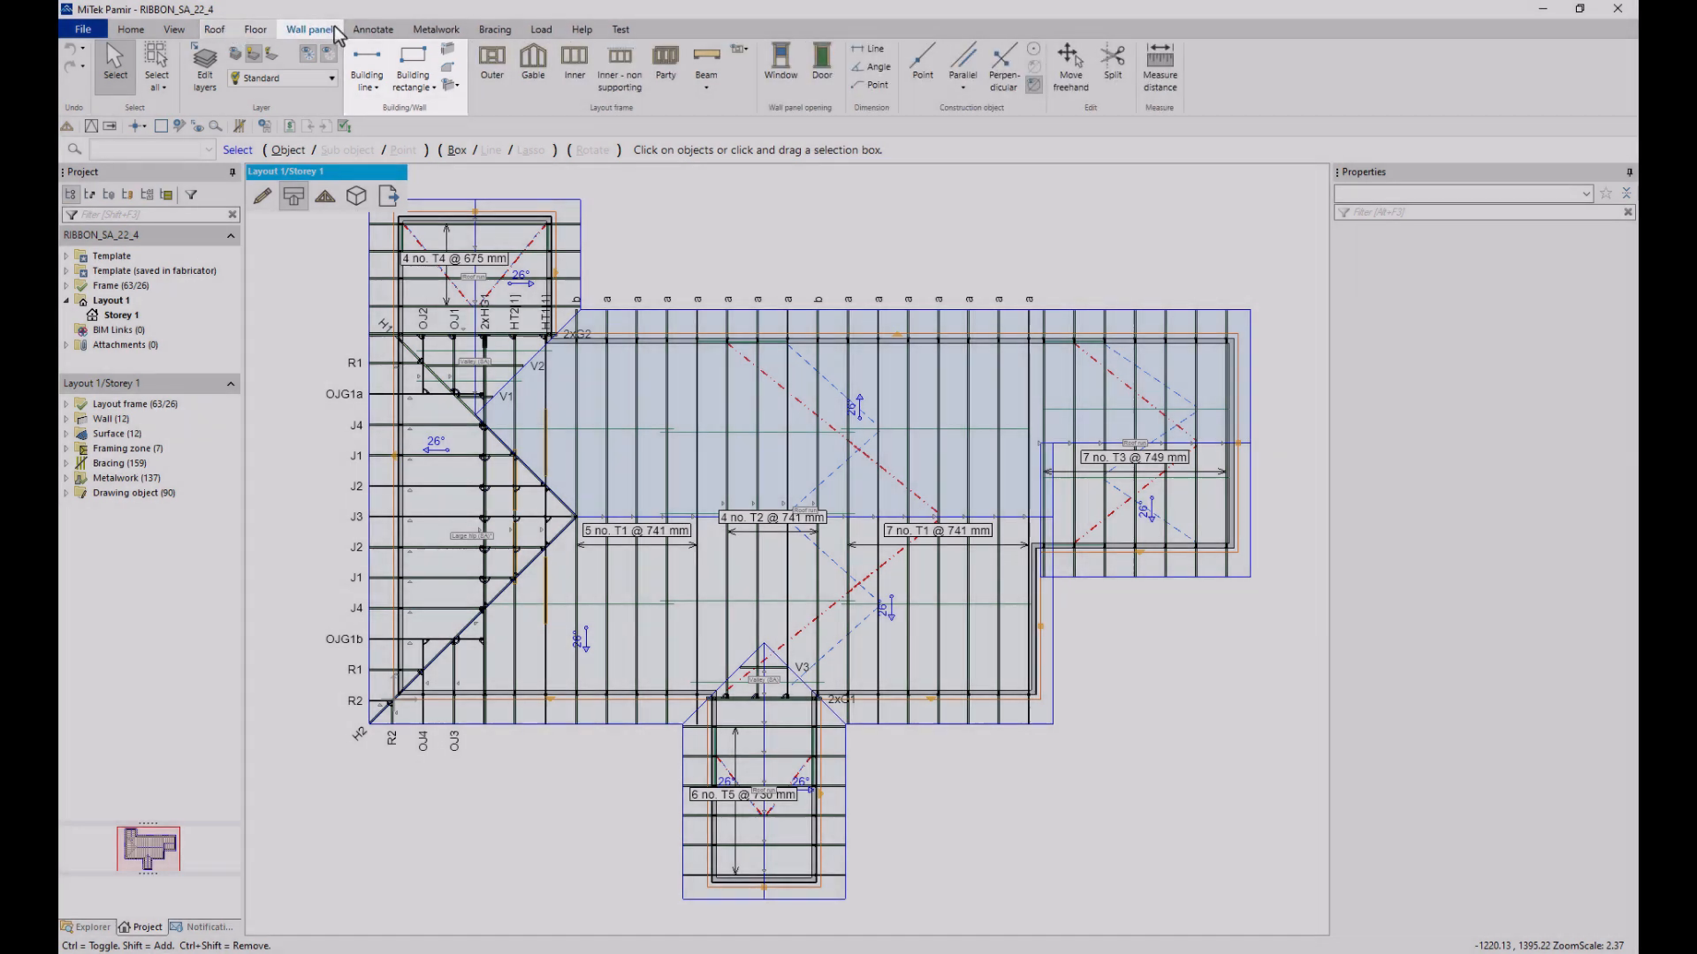
{"action": "left_click", "coordinate": [213, 29]}
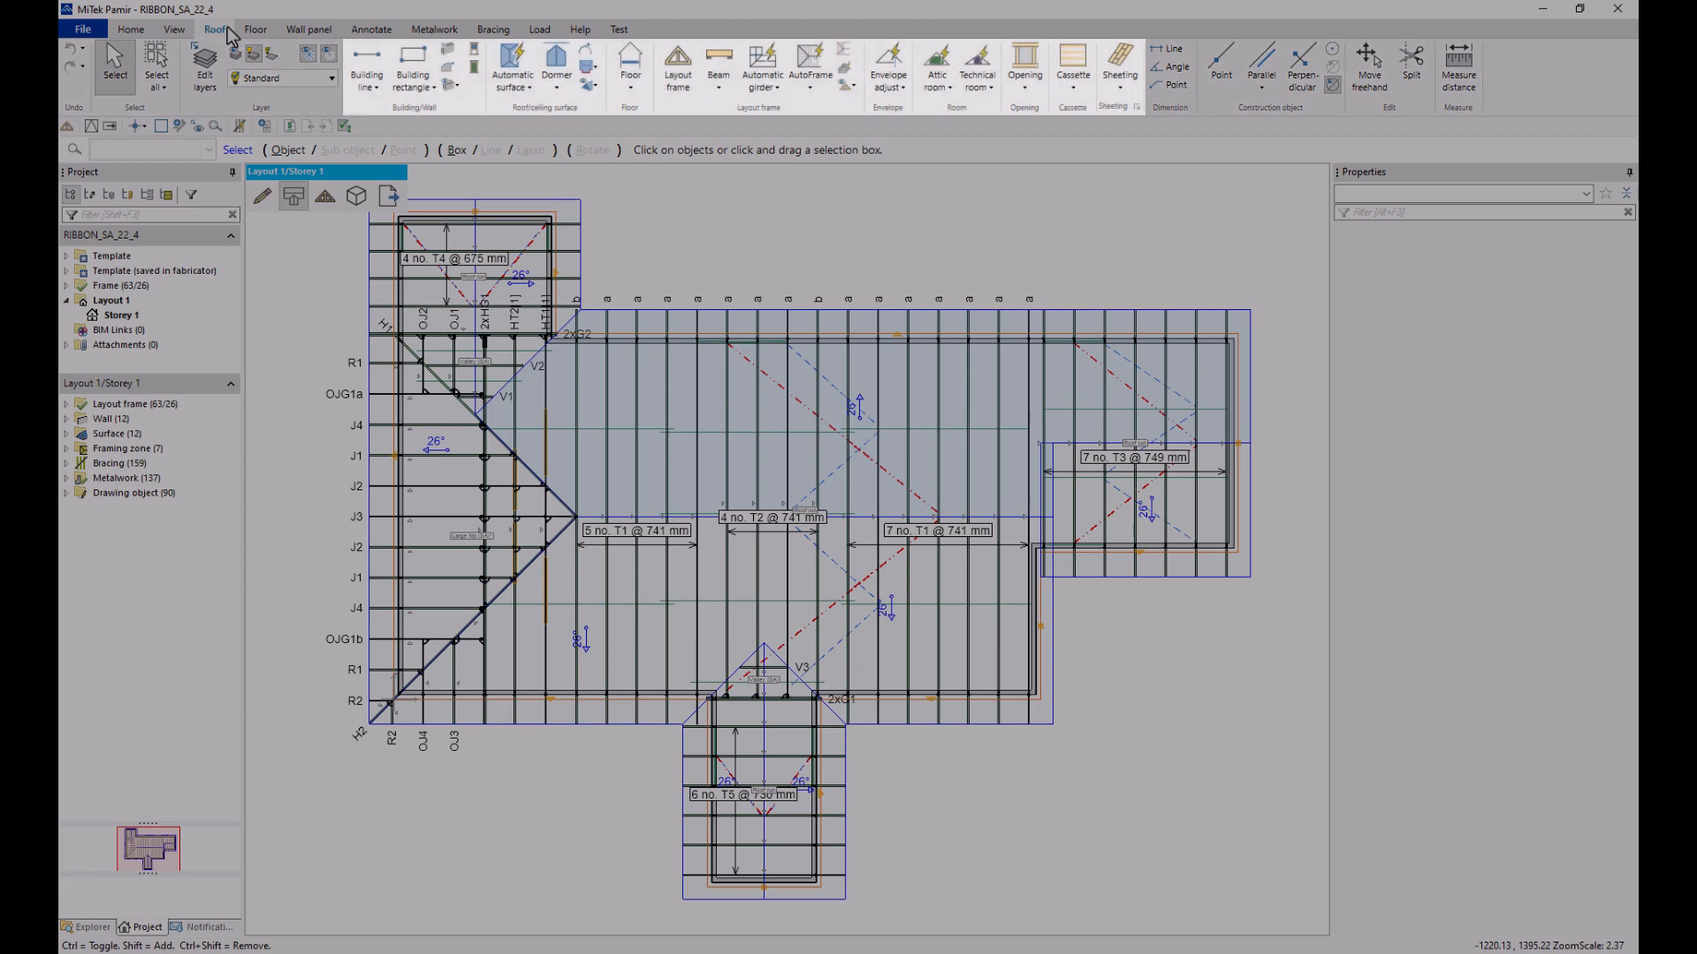
Step: Open and close the project file options, then stop placing a layout frame
{"action": "left_click", "coordinate": [120, 314]}
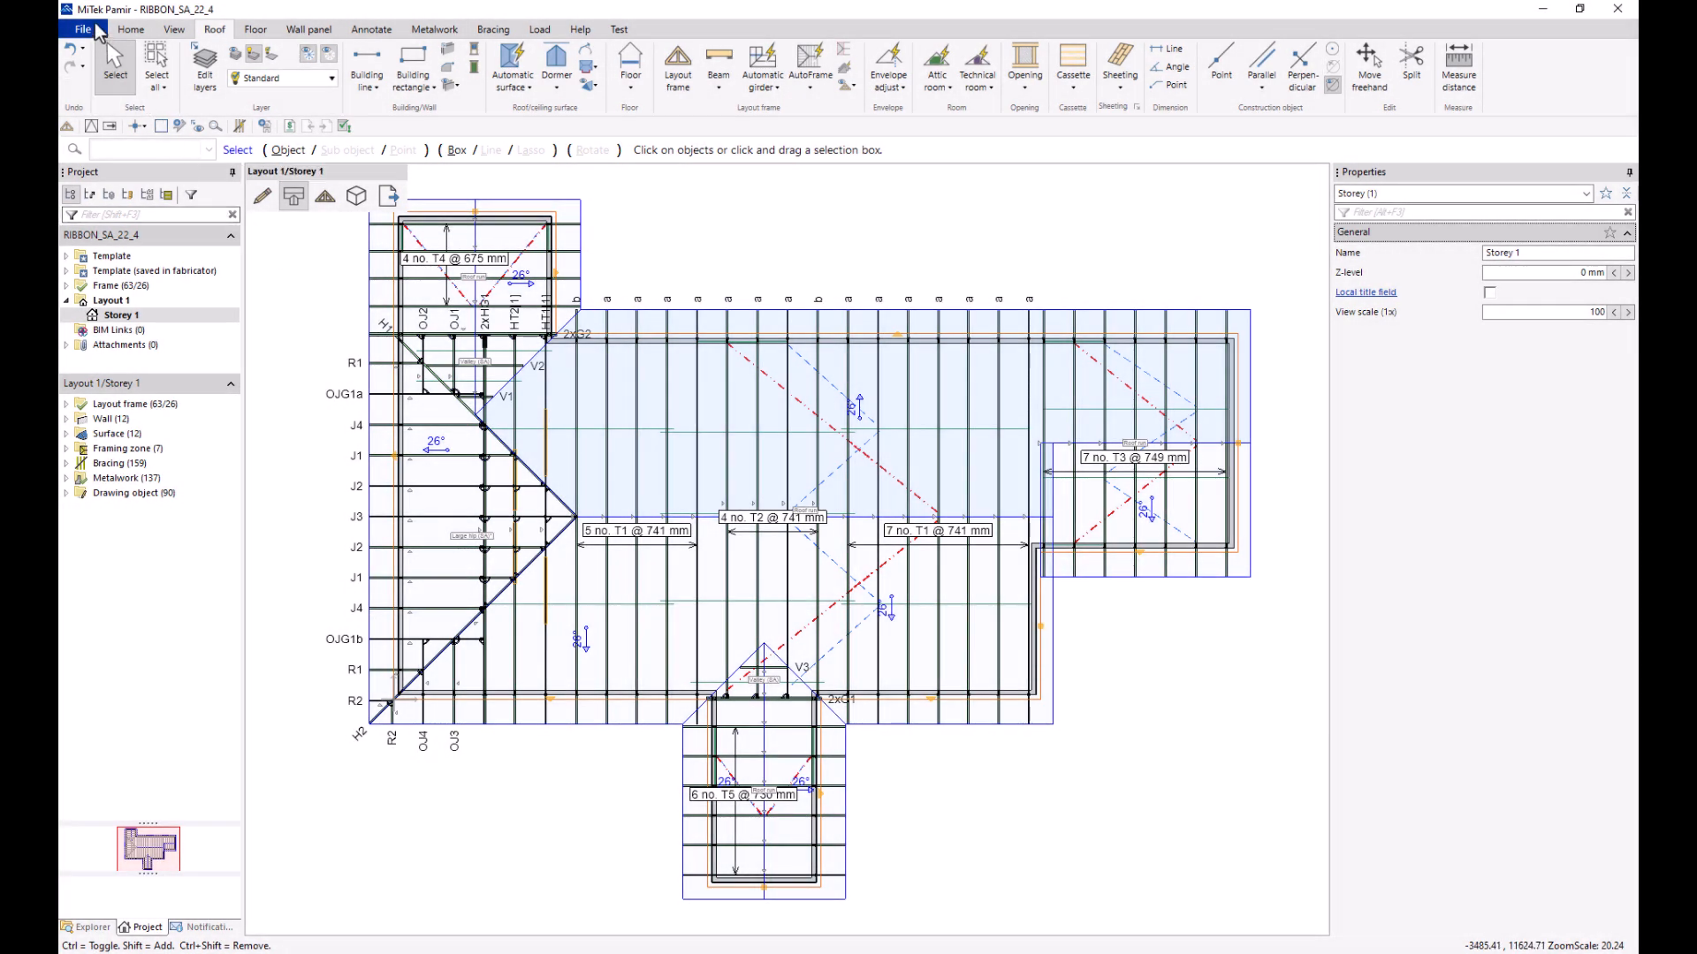
{"action": "left_click", "coordinate": [74, 29]}
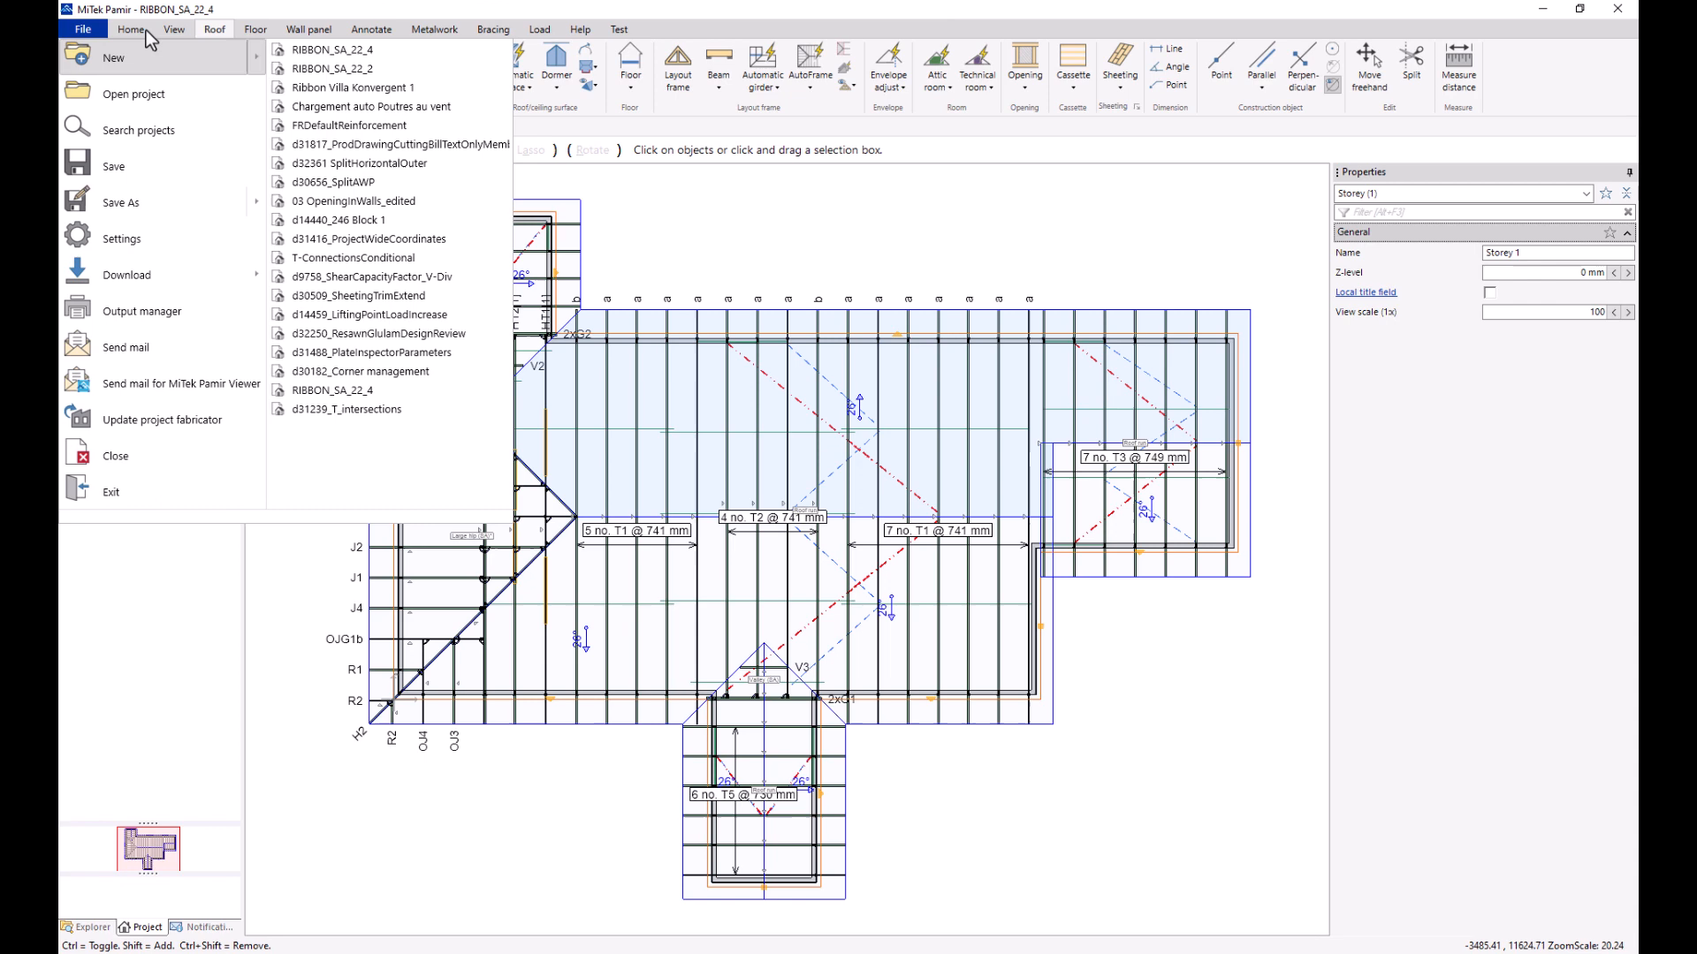
{"action": "left_click", "coordinate": [130, 29]}
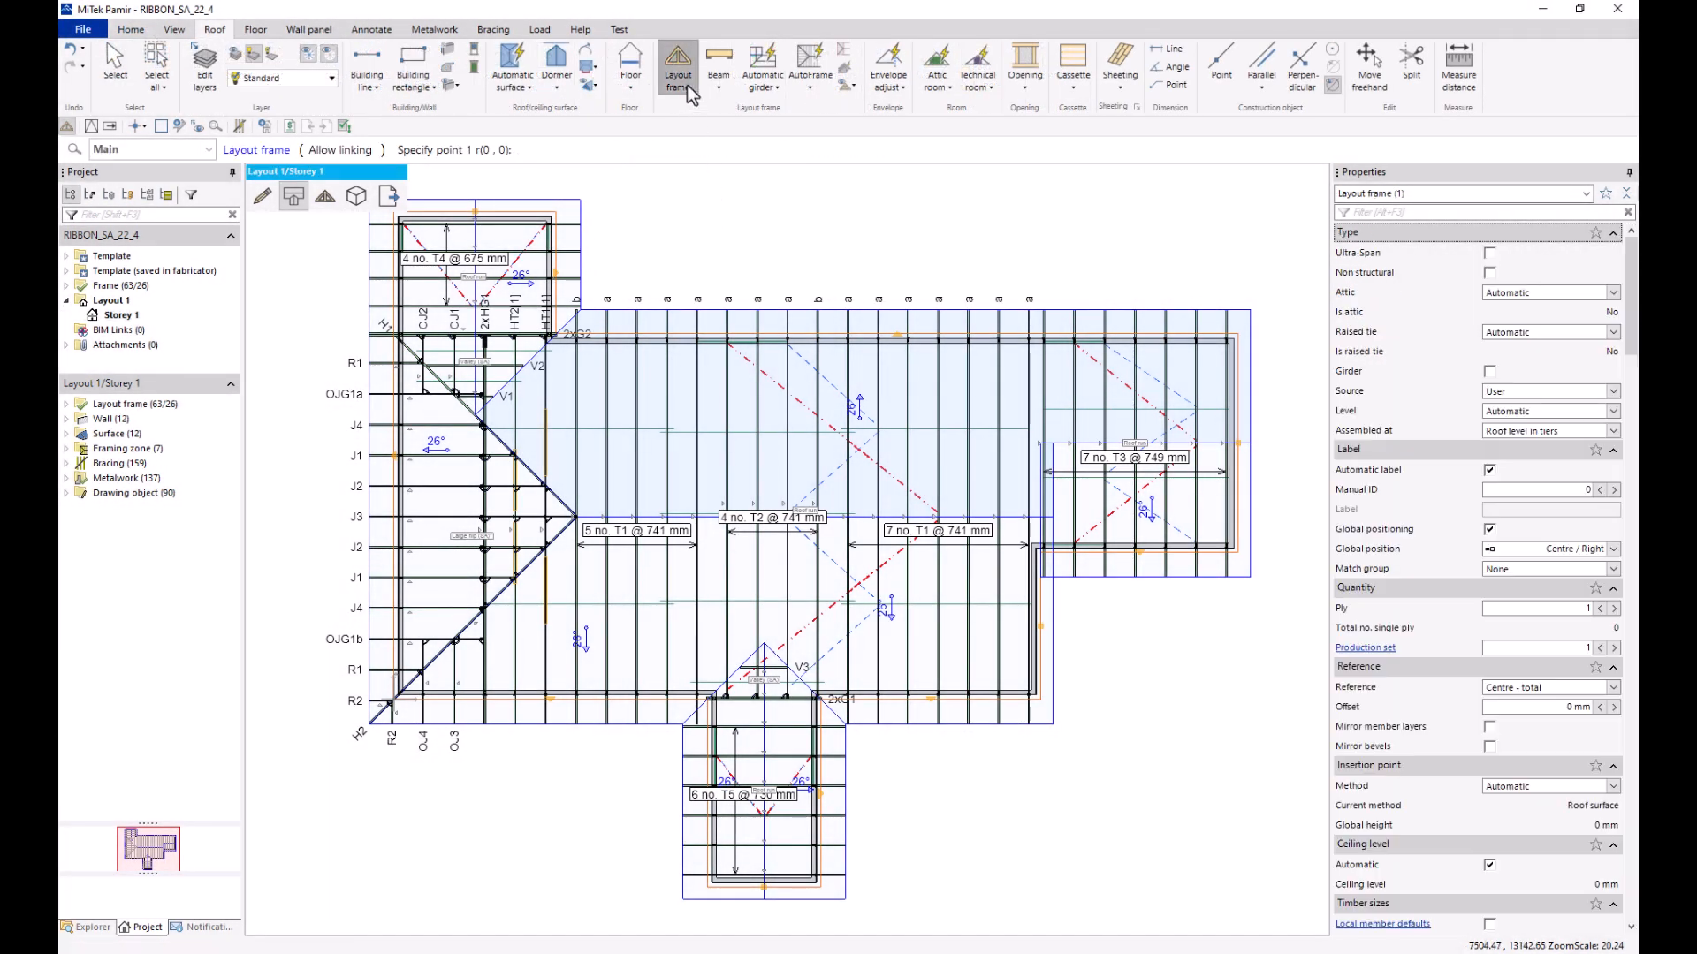
{"action": "left_click", "coordinate": [208, 150]}
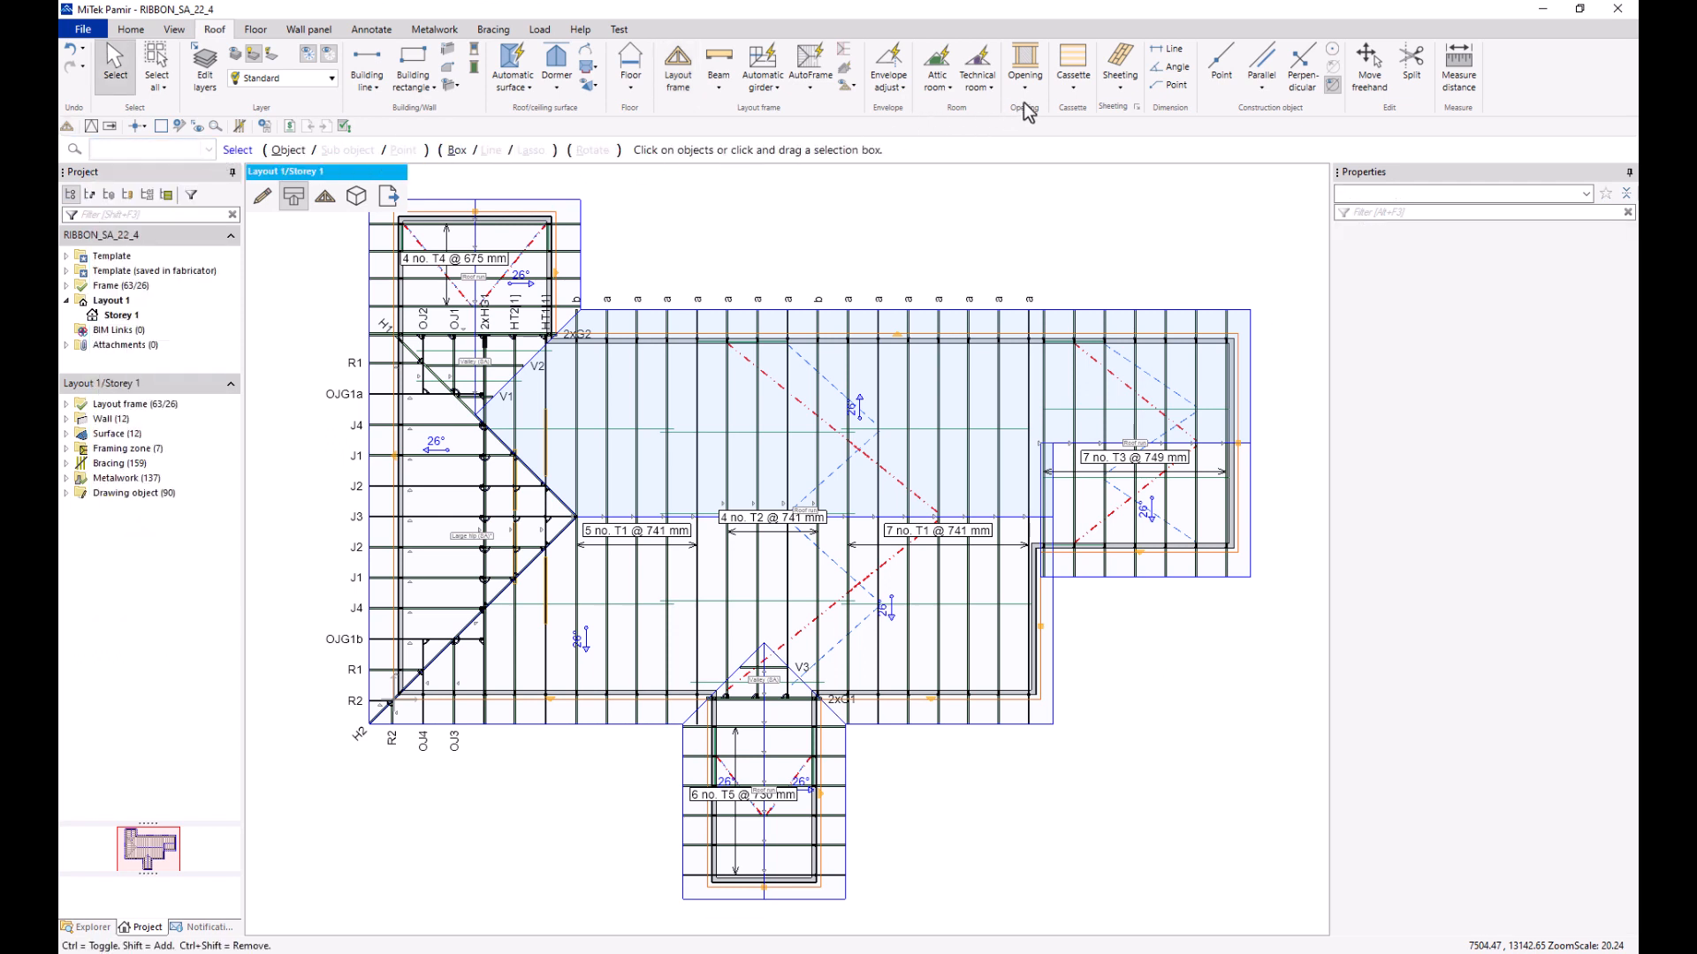
Step: Start a rectangular building outline, then cancel it
{"action": "left_click", "coordinate": [1024, 87]}
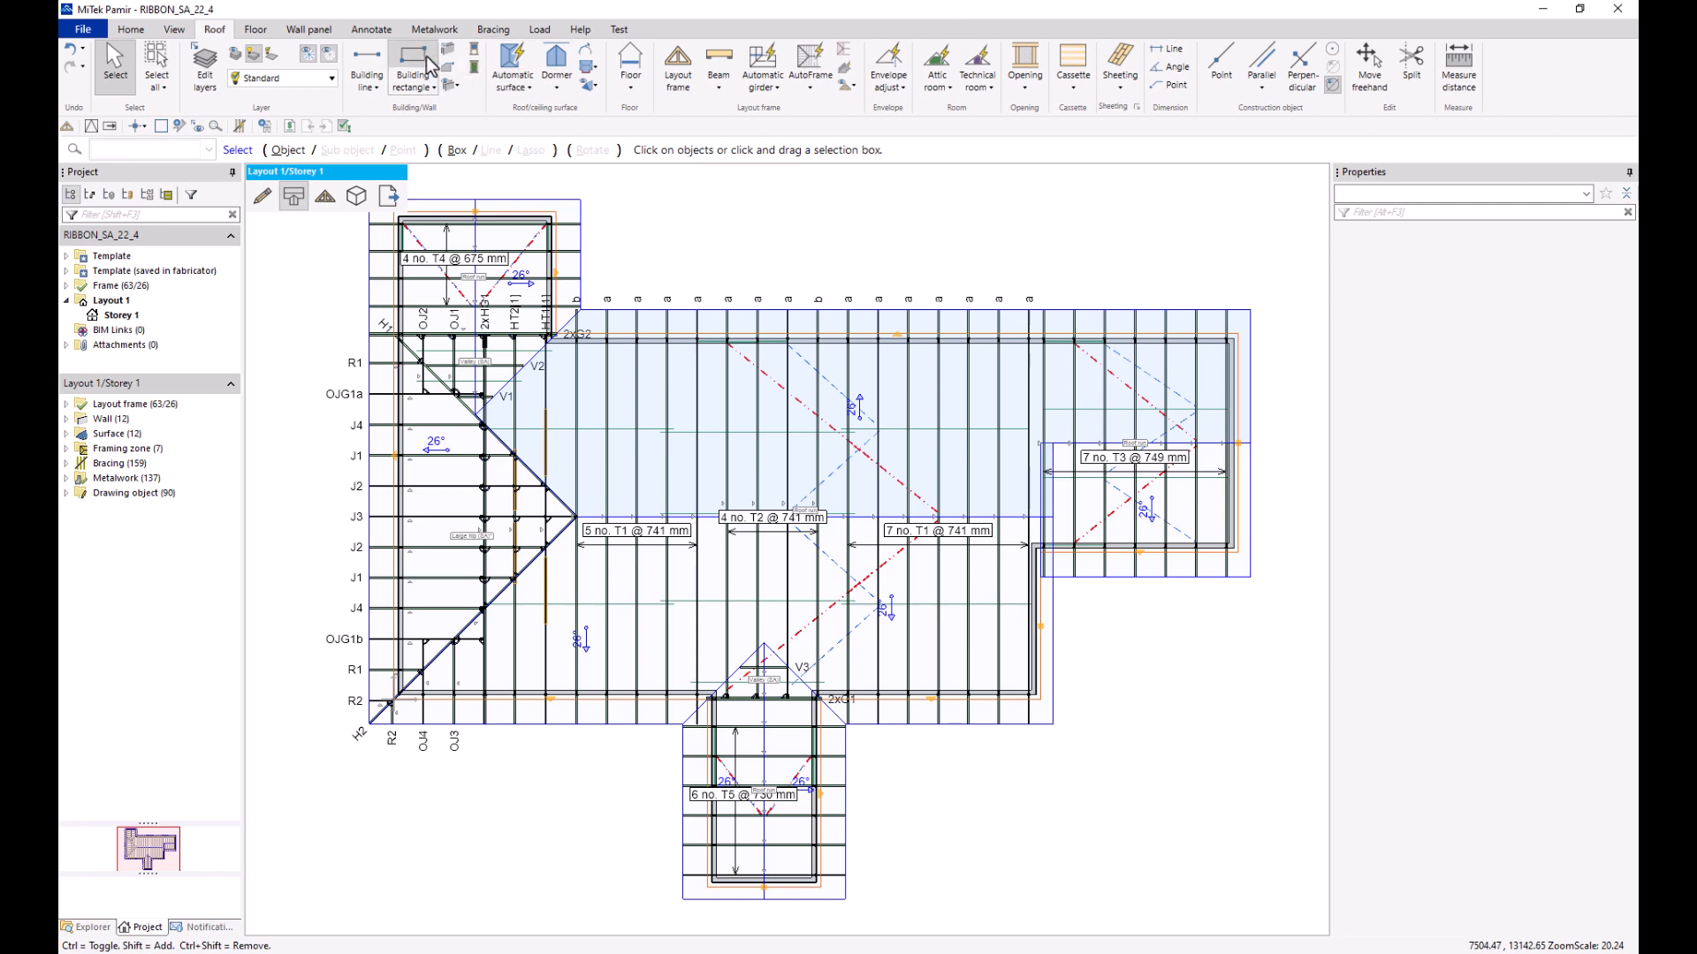
{"action": "left_click", "coordinate": [414, 67]}
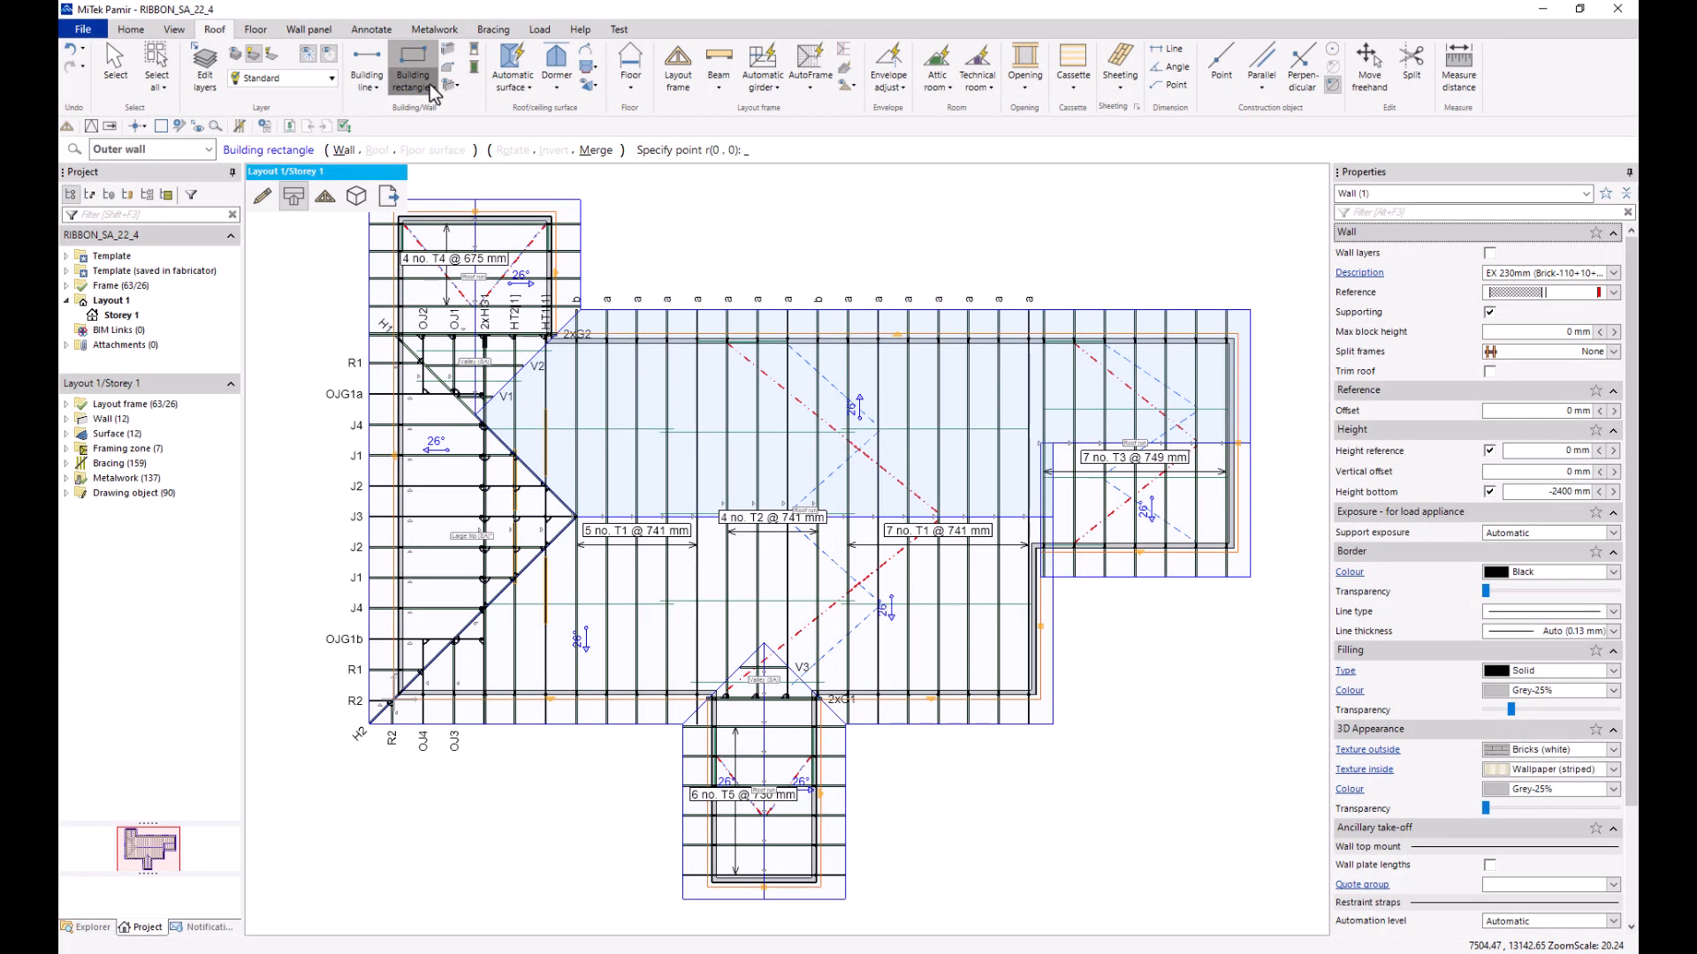
{"action": "left_click", "coordinate": [433, 90]}
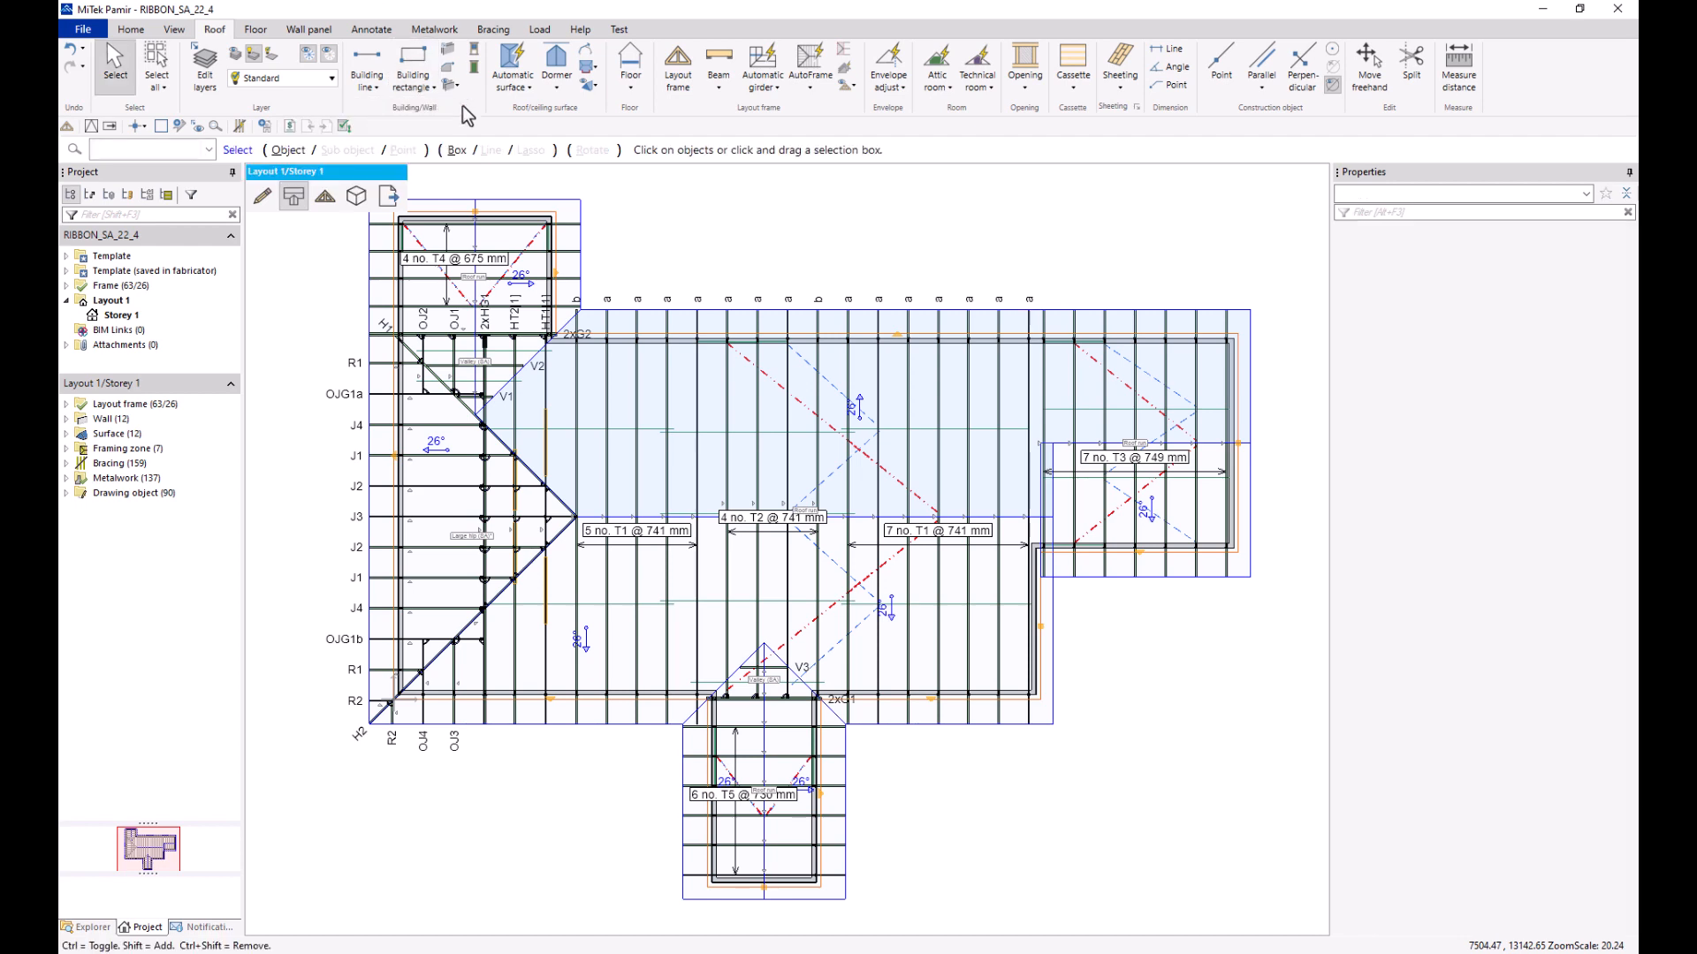
{"action": "left_click", "coordinate": [121, 315]}
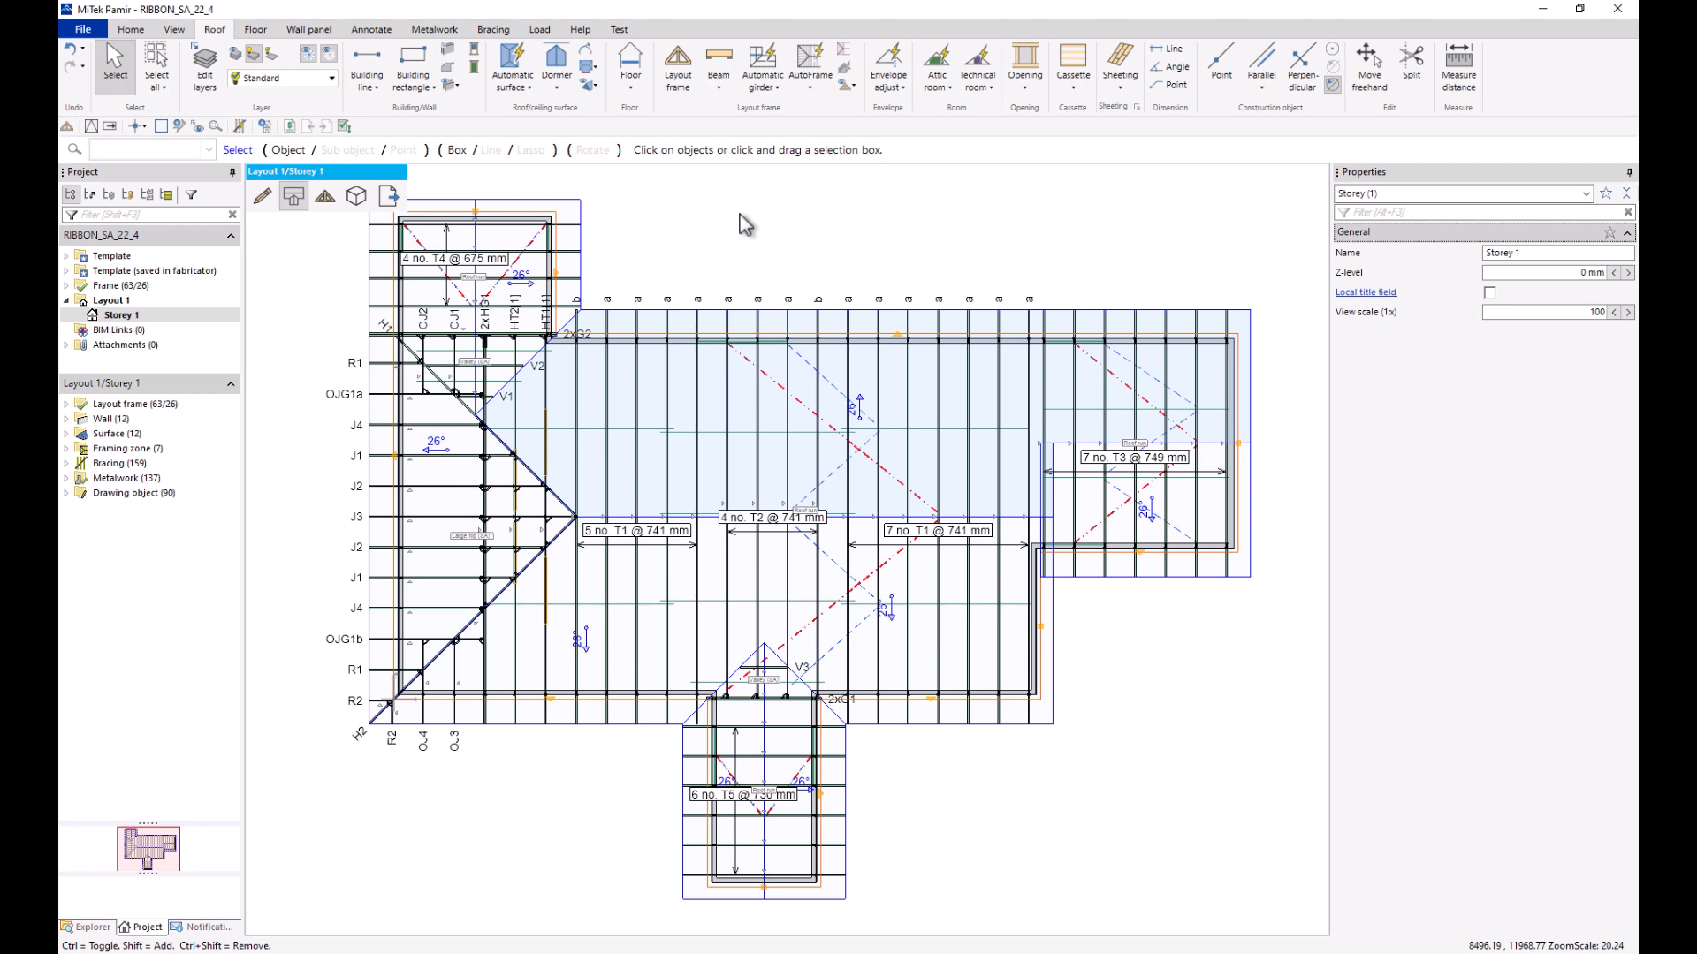
{"action": "mouse_move", "coordinate": [738, 195]}
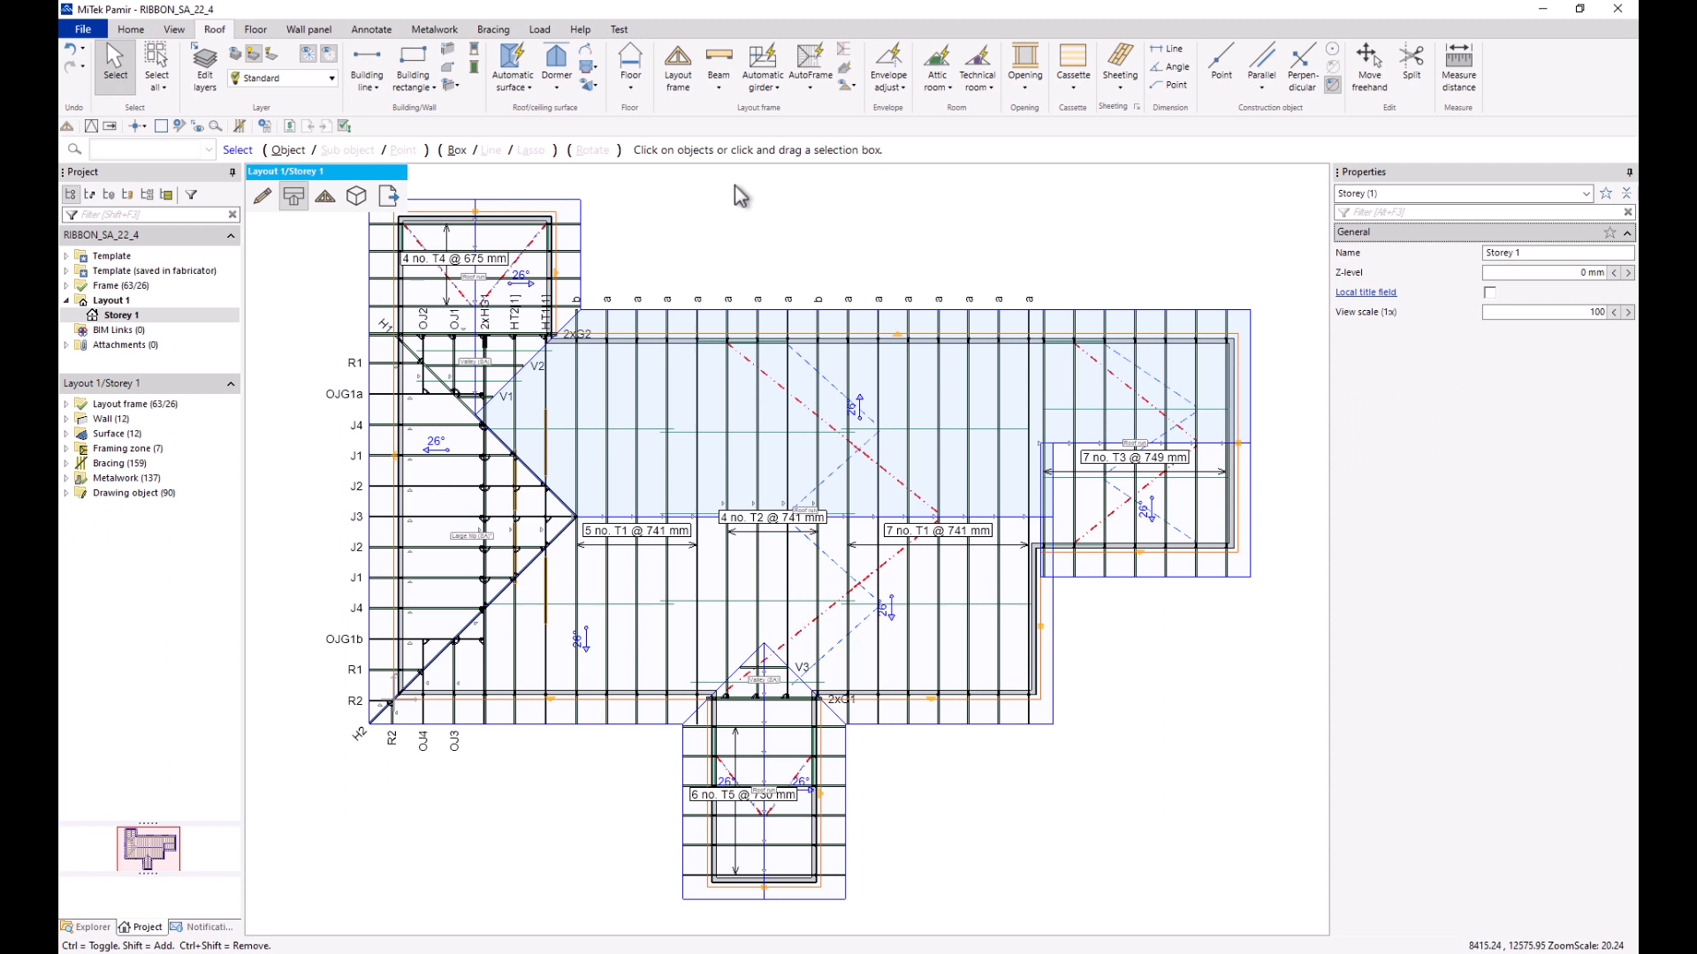
Step: Place column C1 at a point above the plan and confirm its bottom Z-level
{"action": "left_click", "coordinate": [717, 59]}
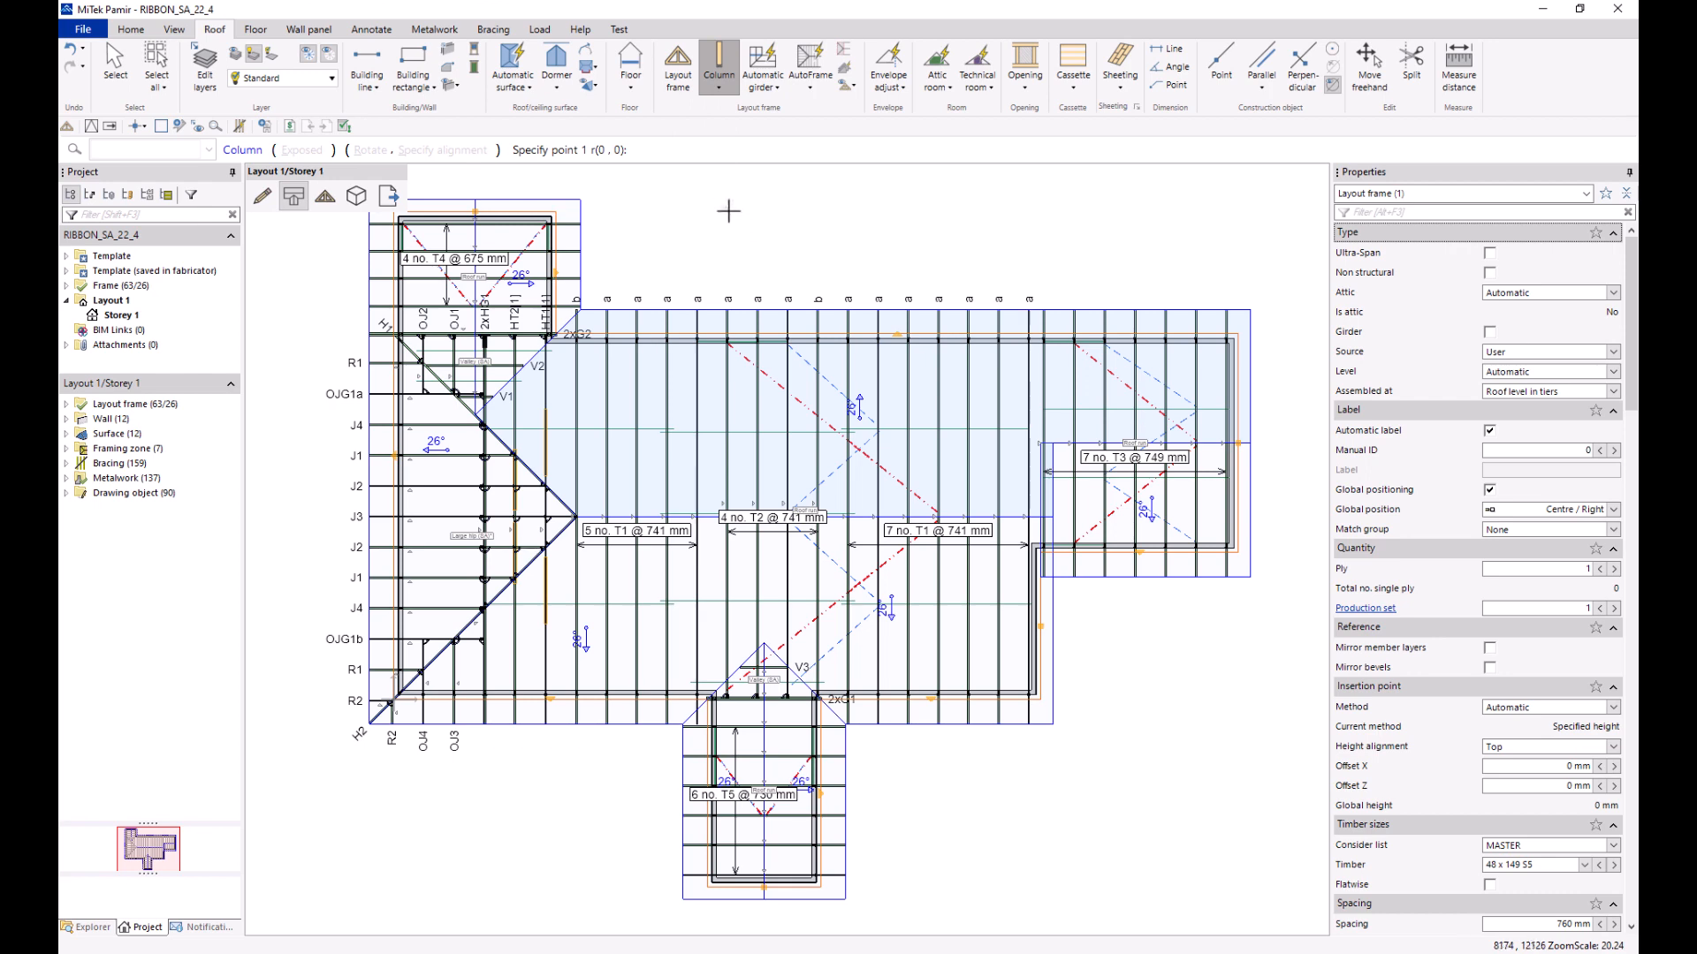
{"action": "left_click", "coordinate": [733, 231]}
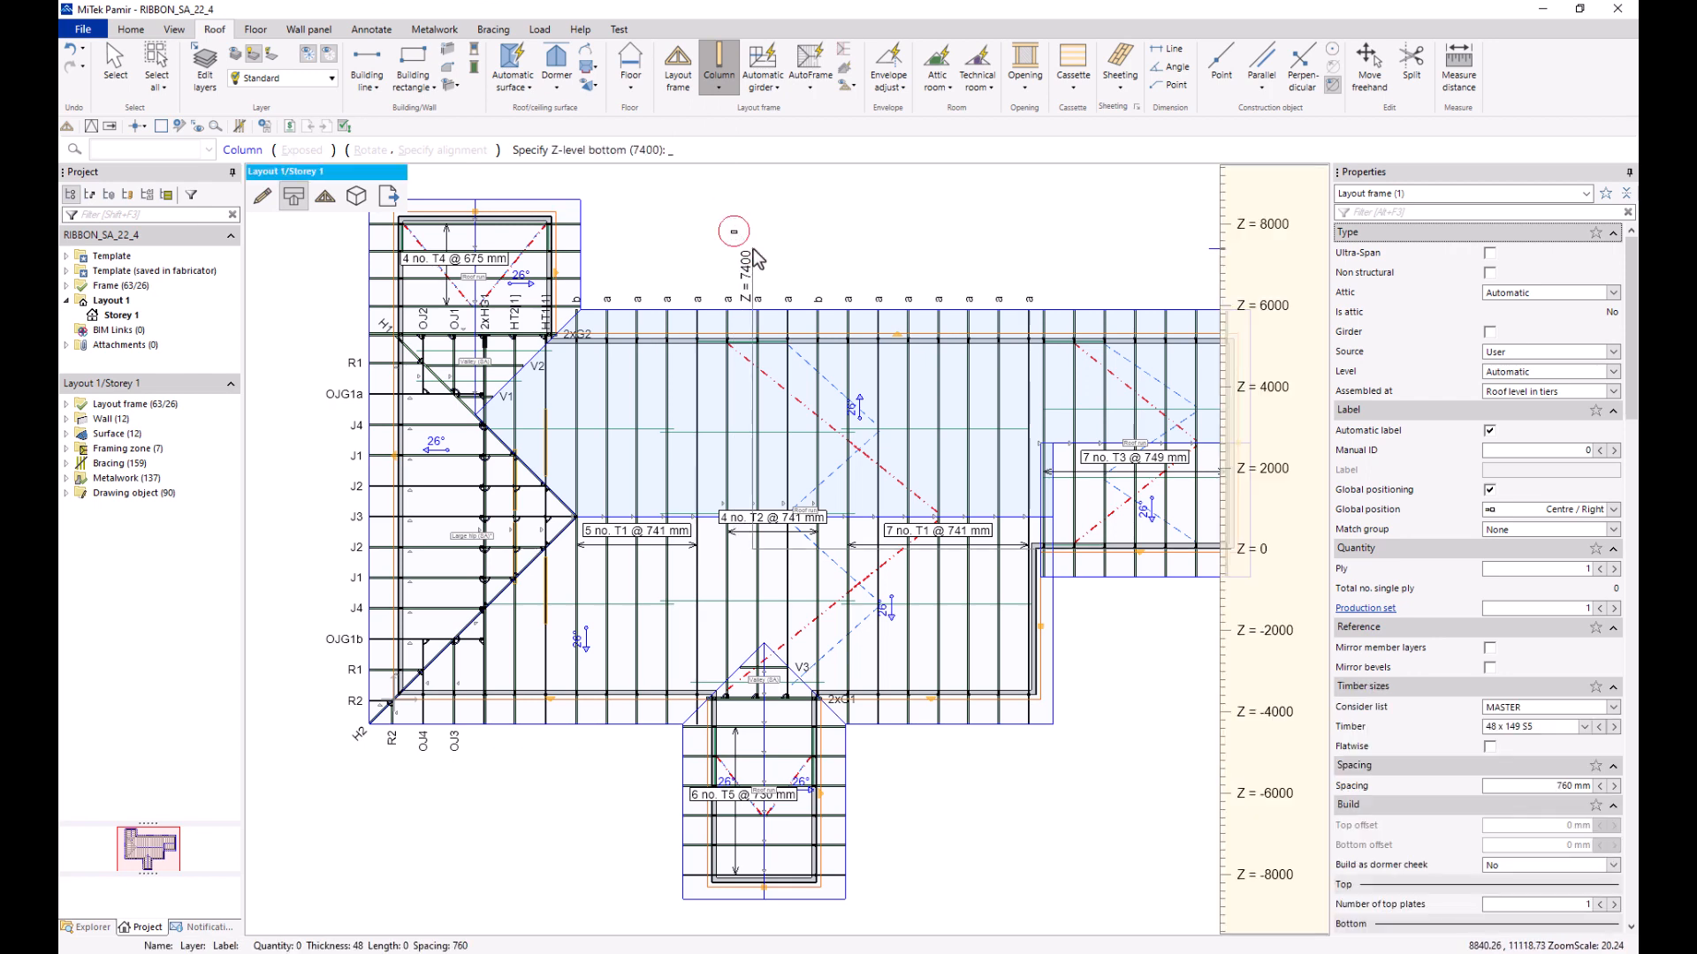
{"action": "left_click", "coordinate": [734, 231]}
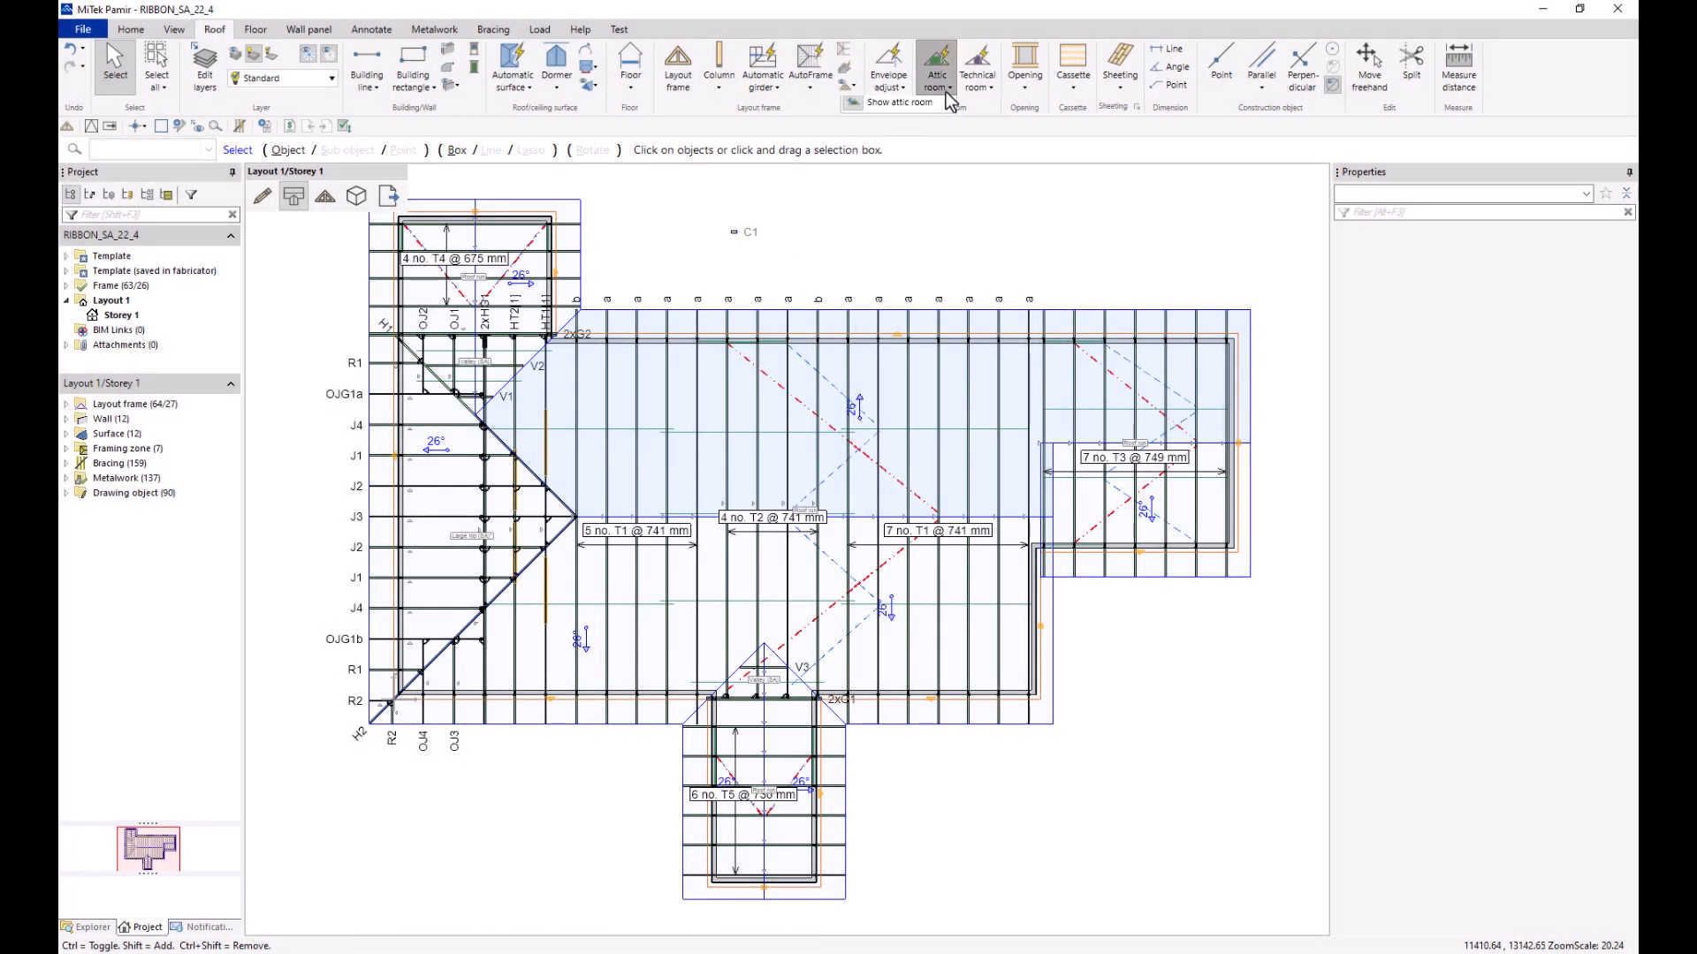
Step: Pick Attic room rectangle from the Attic room dropdown, hatching the main roof area
{"action": "left_click", "coordinate": [937, 65]}
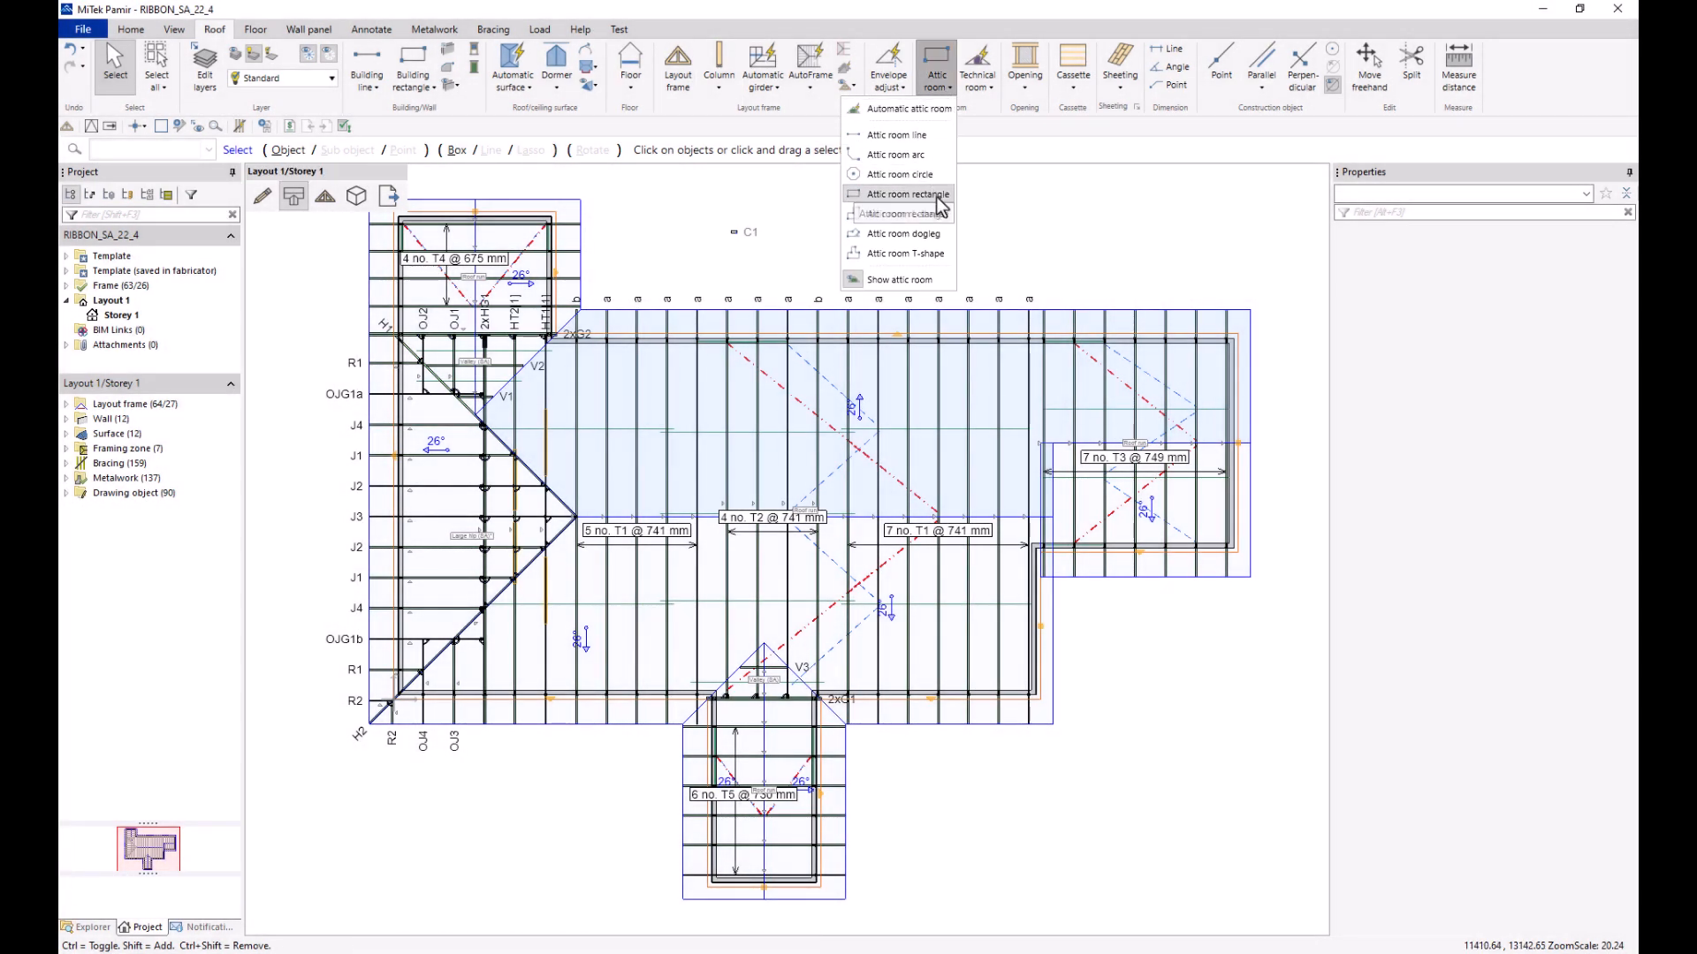
{"action": "left_click", "coordinate": [903, 193]}
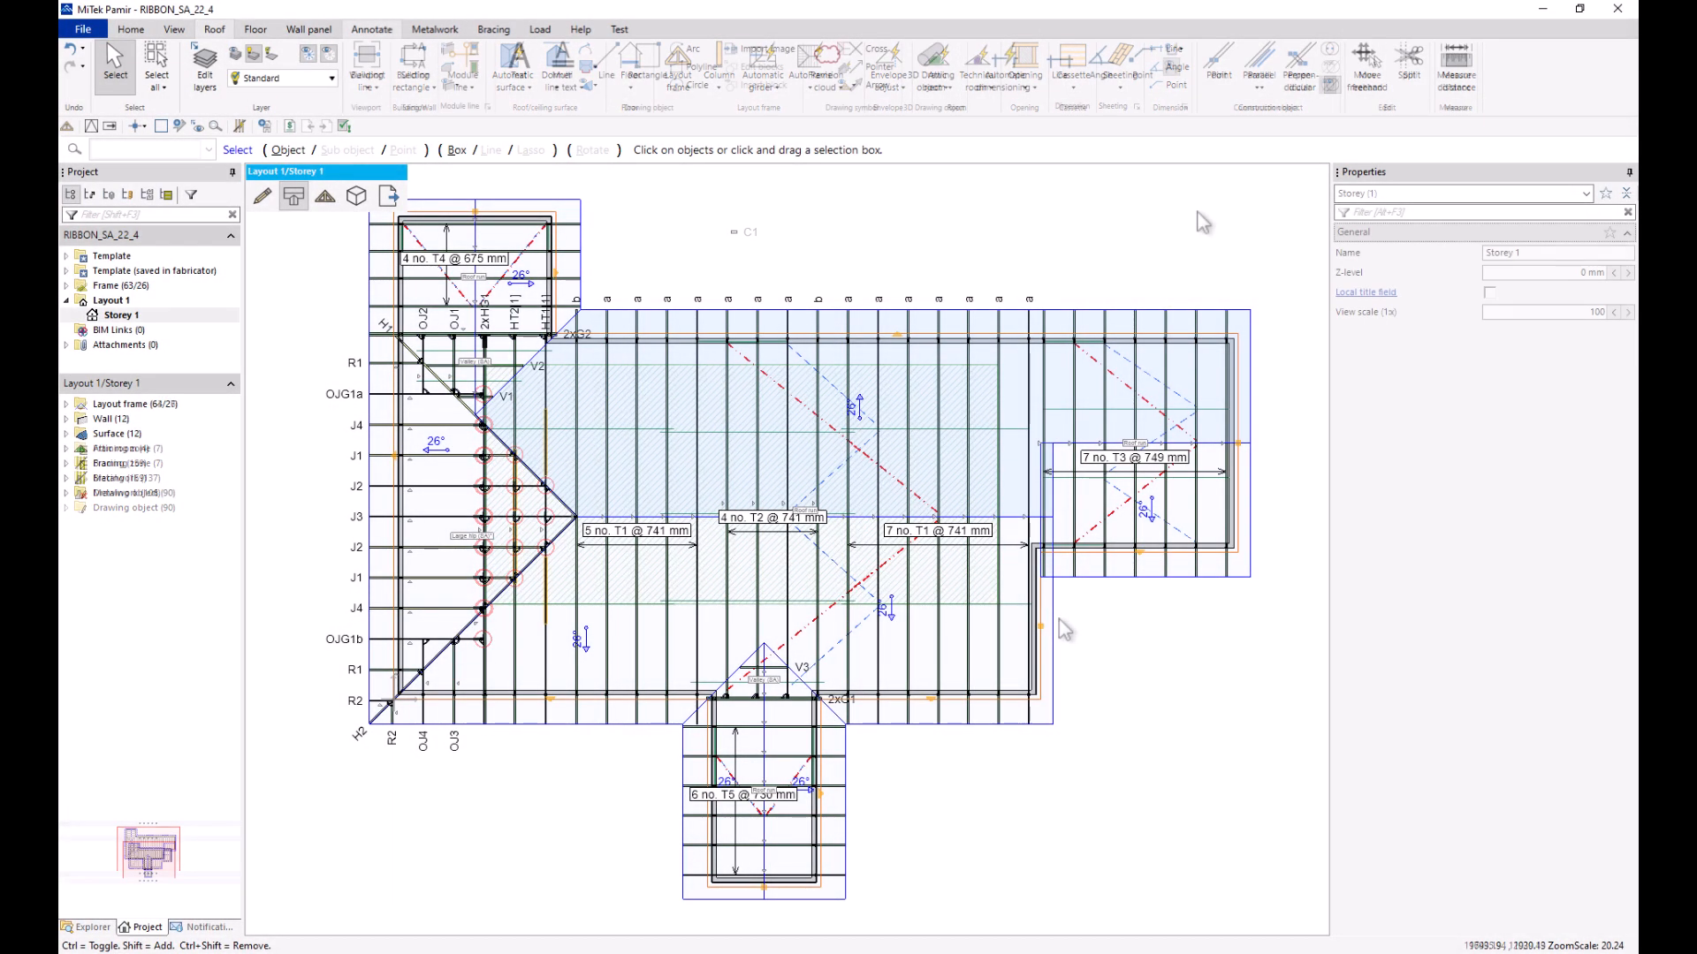
Step: On the Annotate tab, view the Automatic dimensioning settings and cancel without changes
{"action": "left_click", "coordinate": [372, 29]}
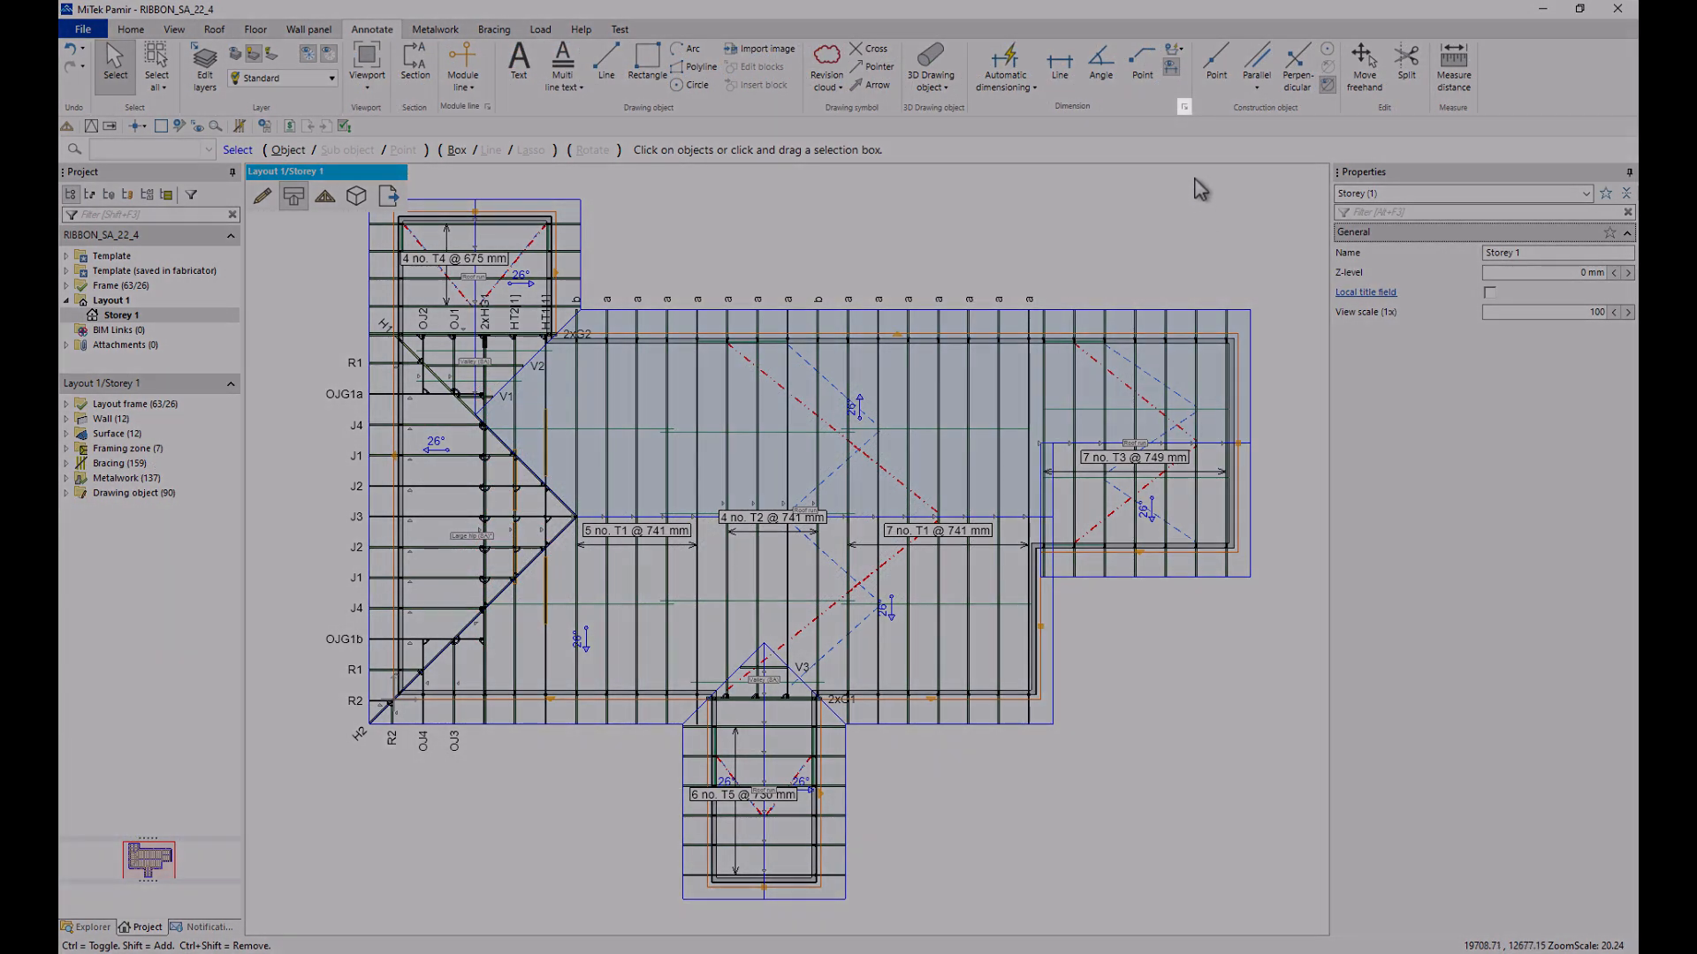
{"action": "left_click", "coordinate": [1184, 106]}
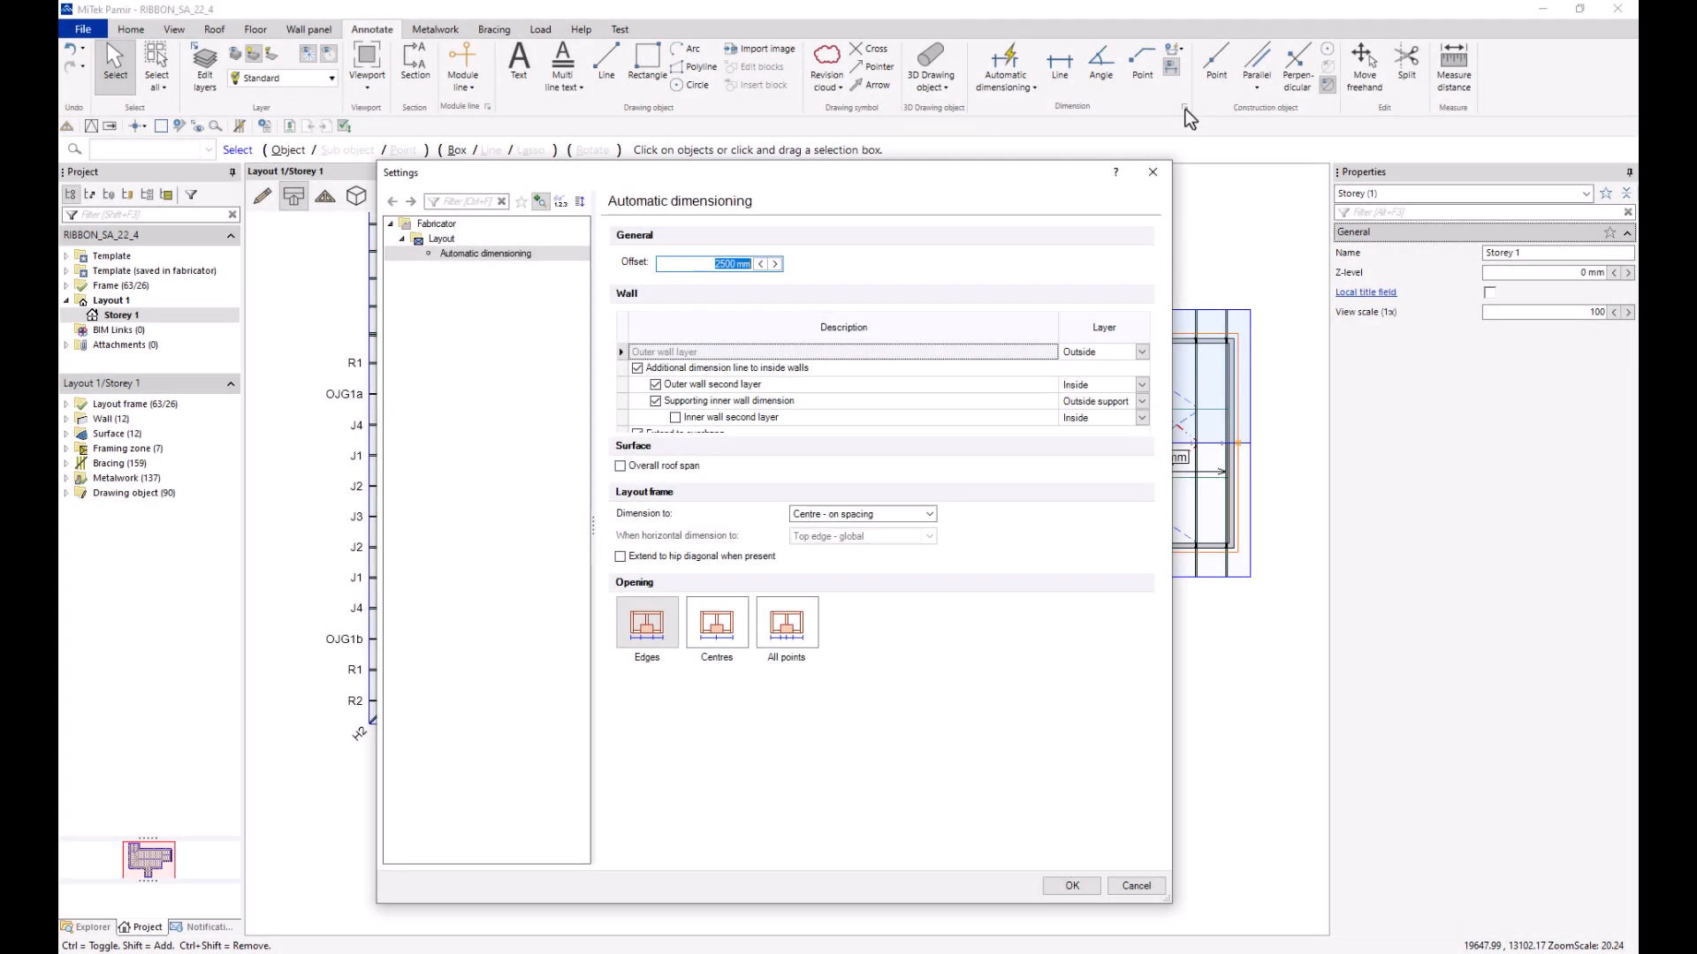
{"action": "left_click", "coordinate": [1068, 885]}
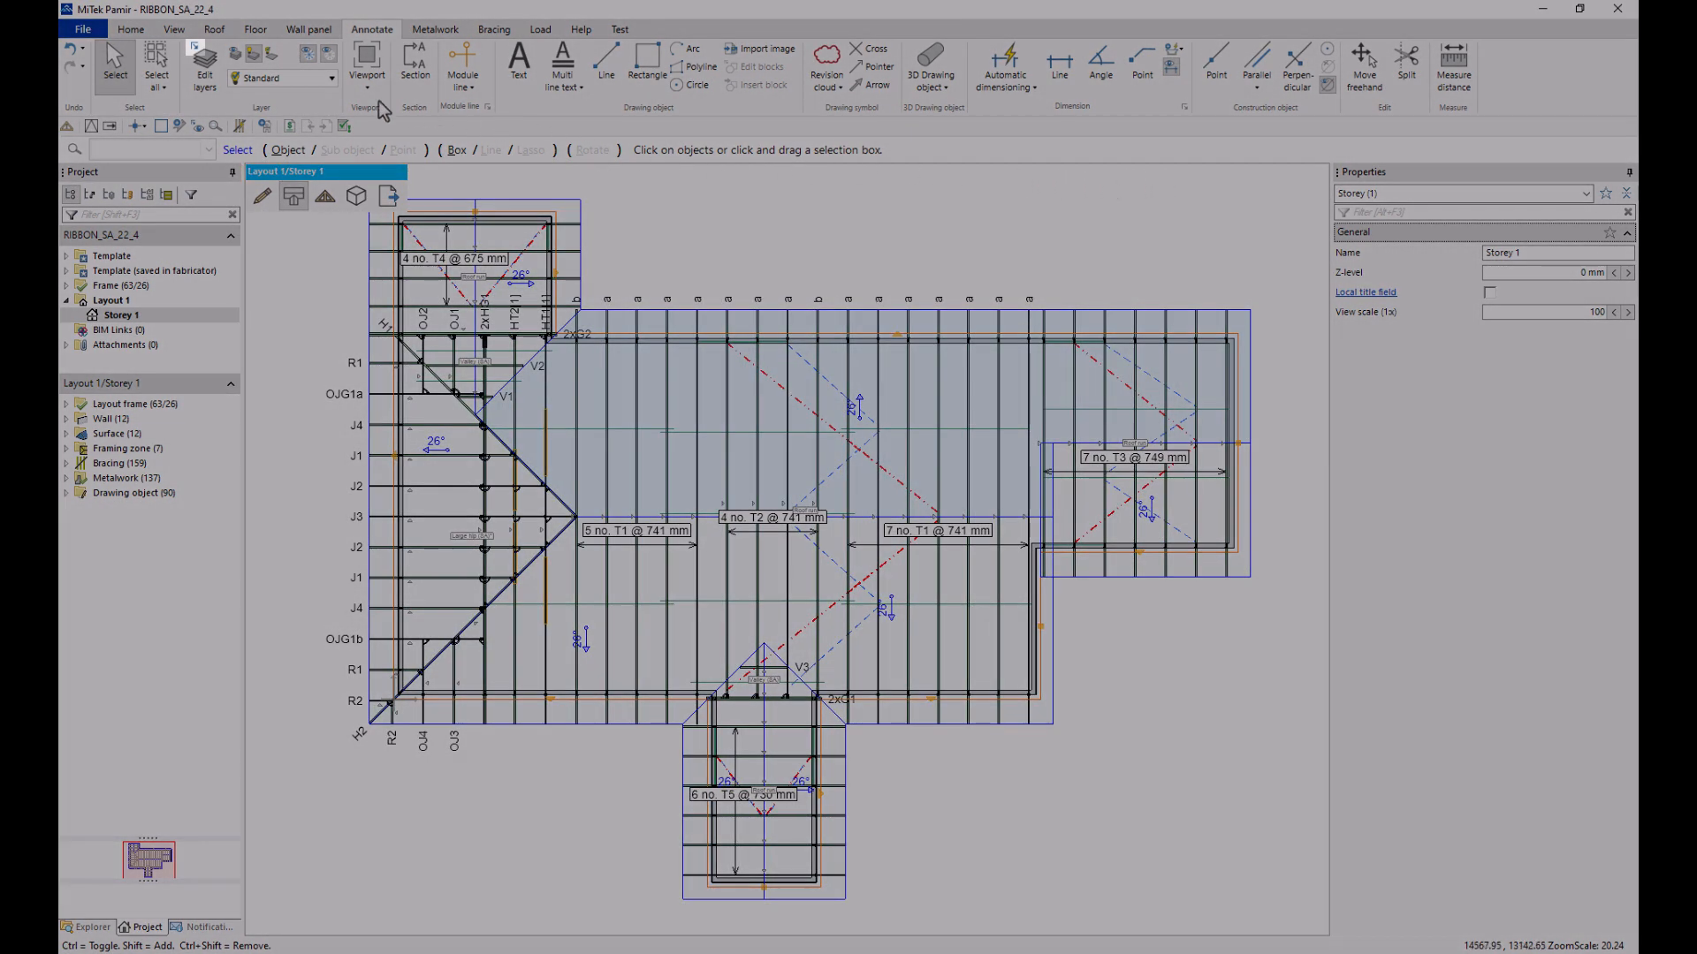
{"action": "left_click", "coordinate": [204, 62]}
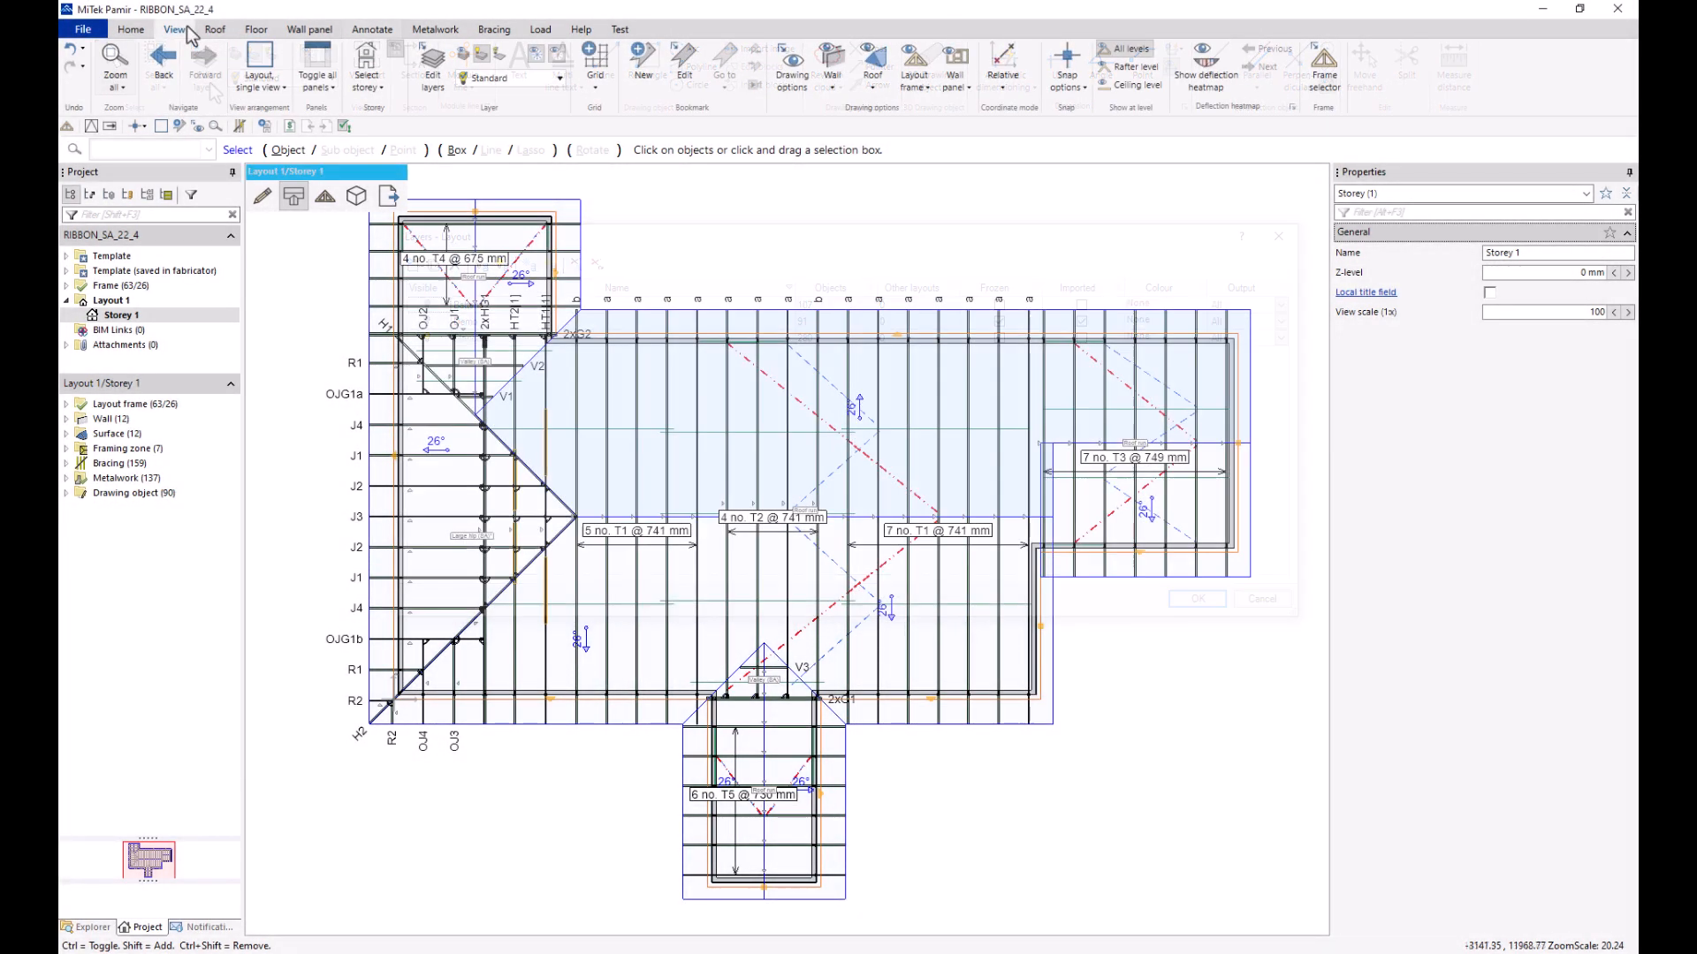
Step: Return to the Roof tab's framing tools on the Storey 1 plan
{"action": "left_click", "coordinate": [791, 67]}
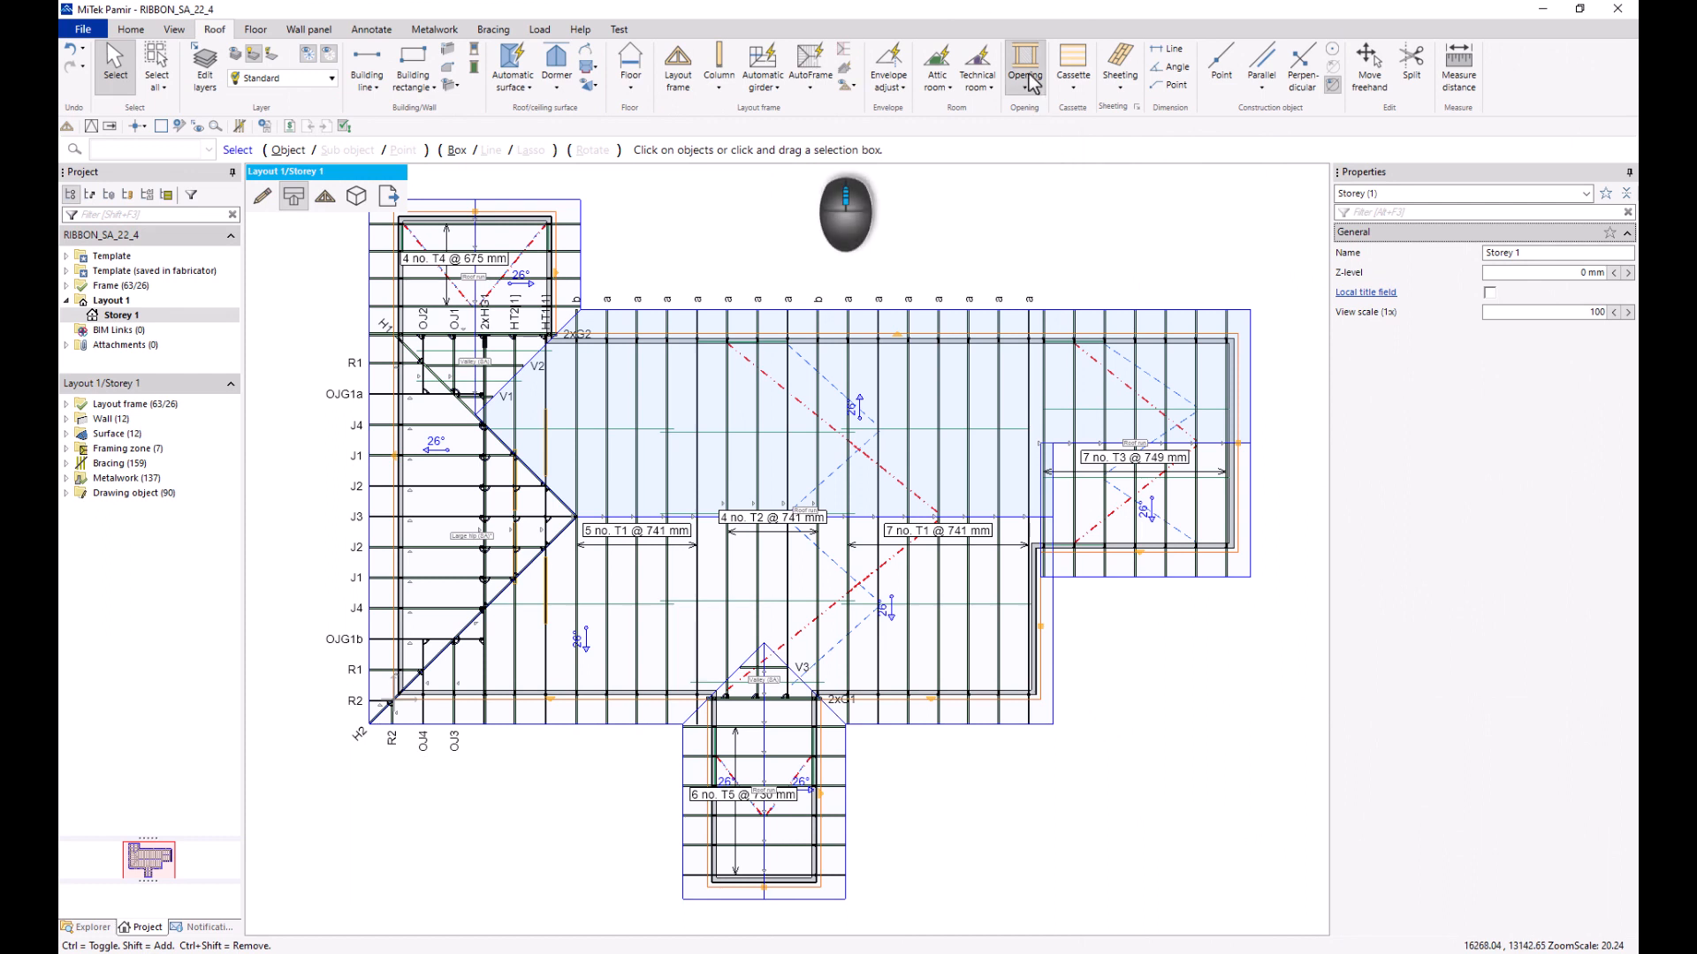
Step: Cycle through the Annotate, Load and View tabs, ending on the Home tools
{"action": "left_click", "coordinate": [371, 29]}
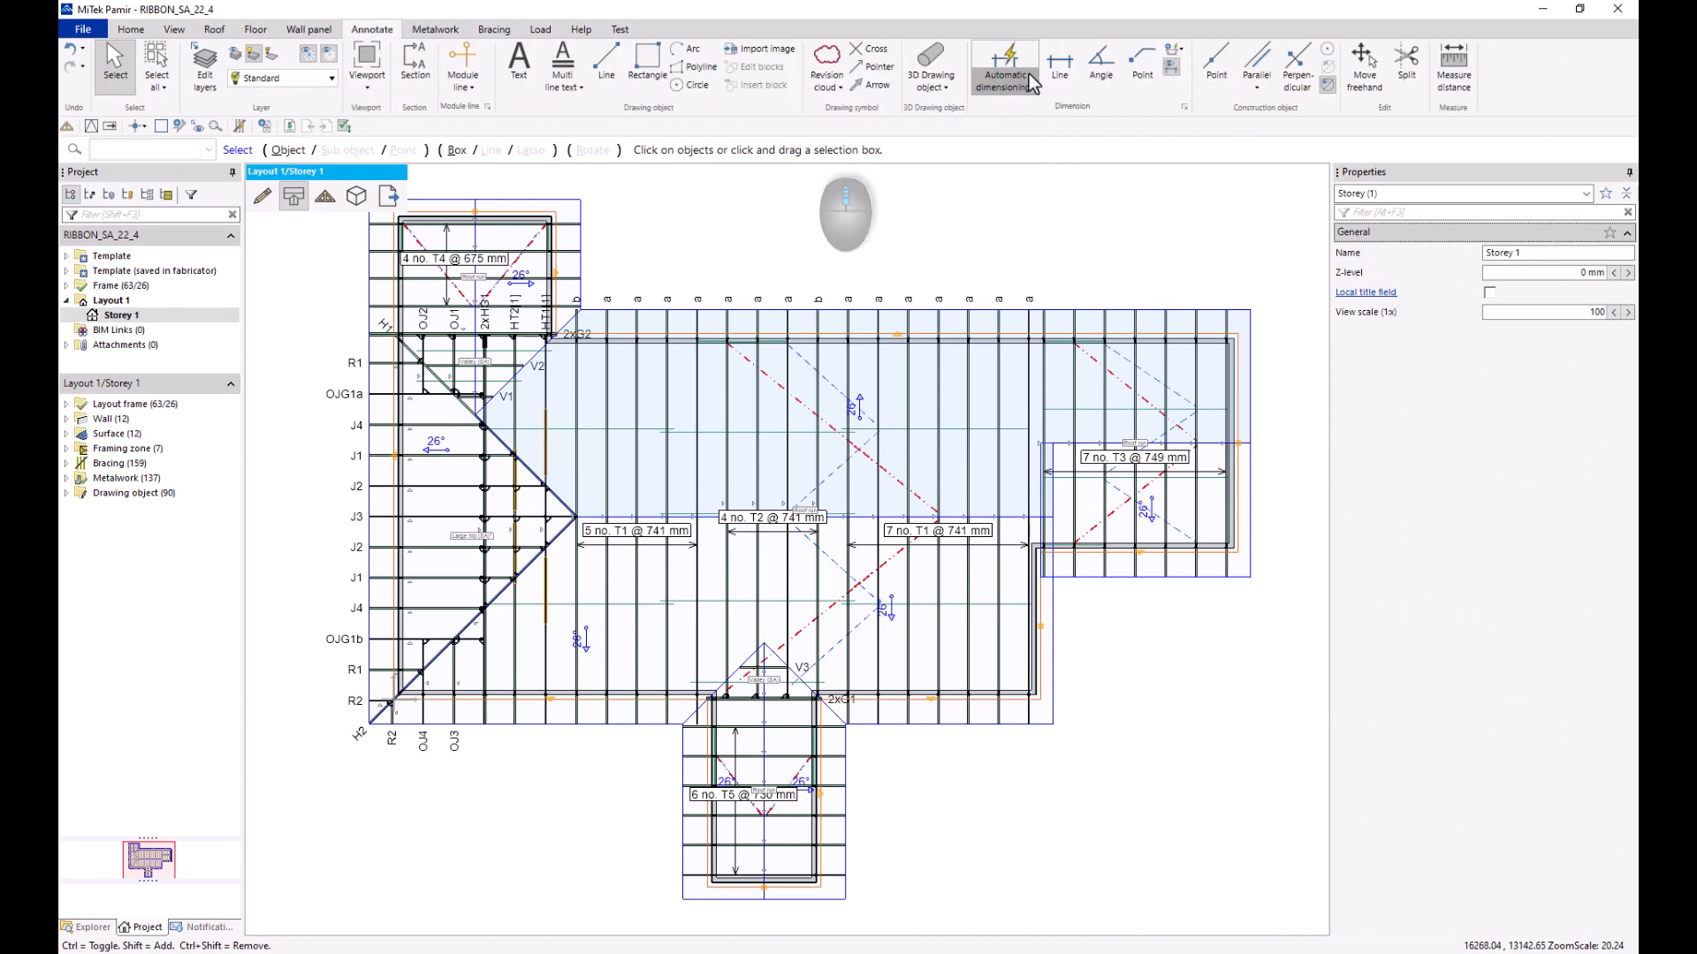
{"action": "left_click", "coordinate": [539, 29]}
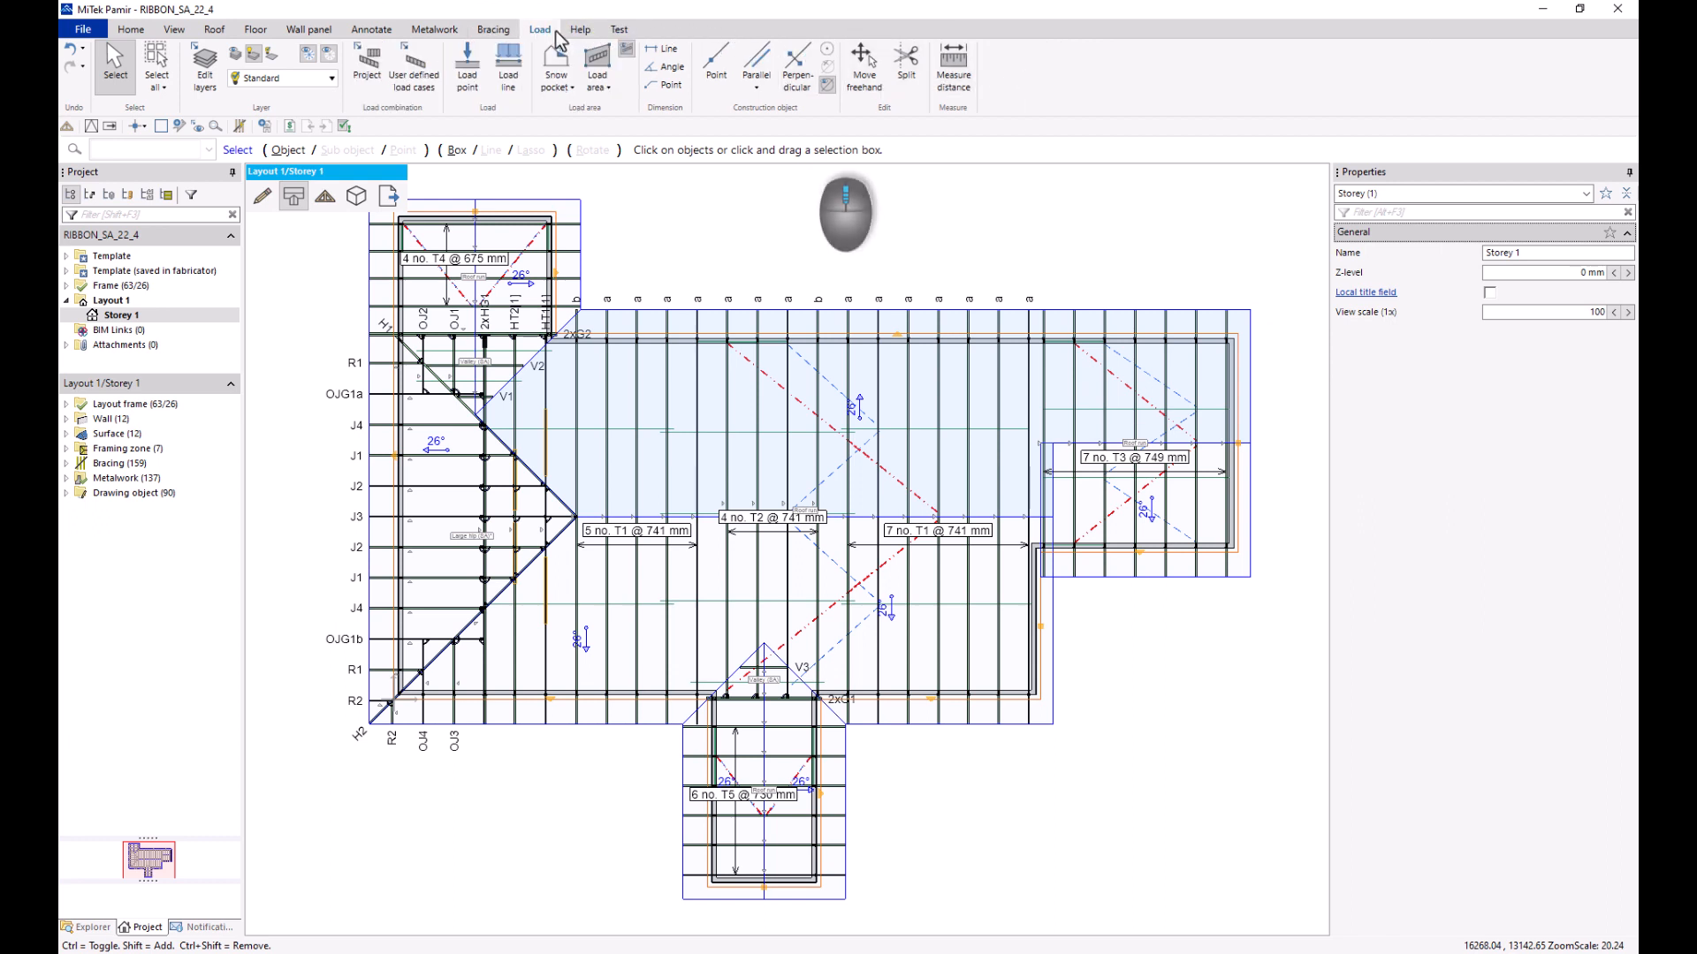
{"action": "left_click", "coordinate": [370, 29]}
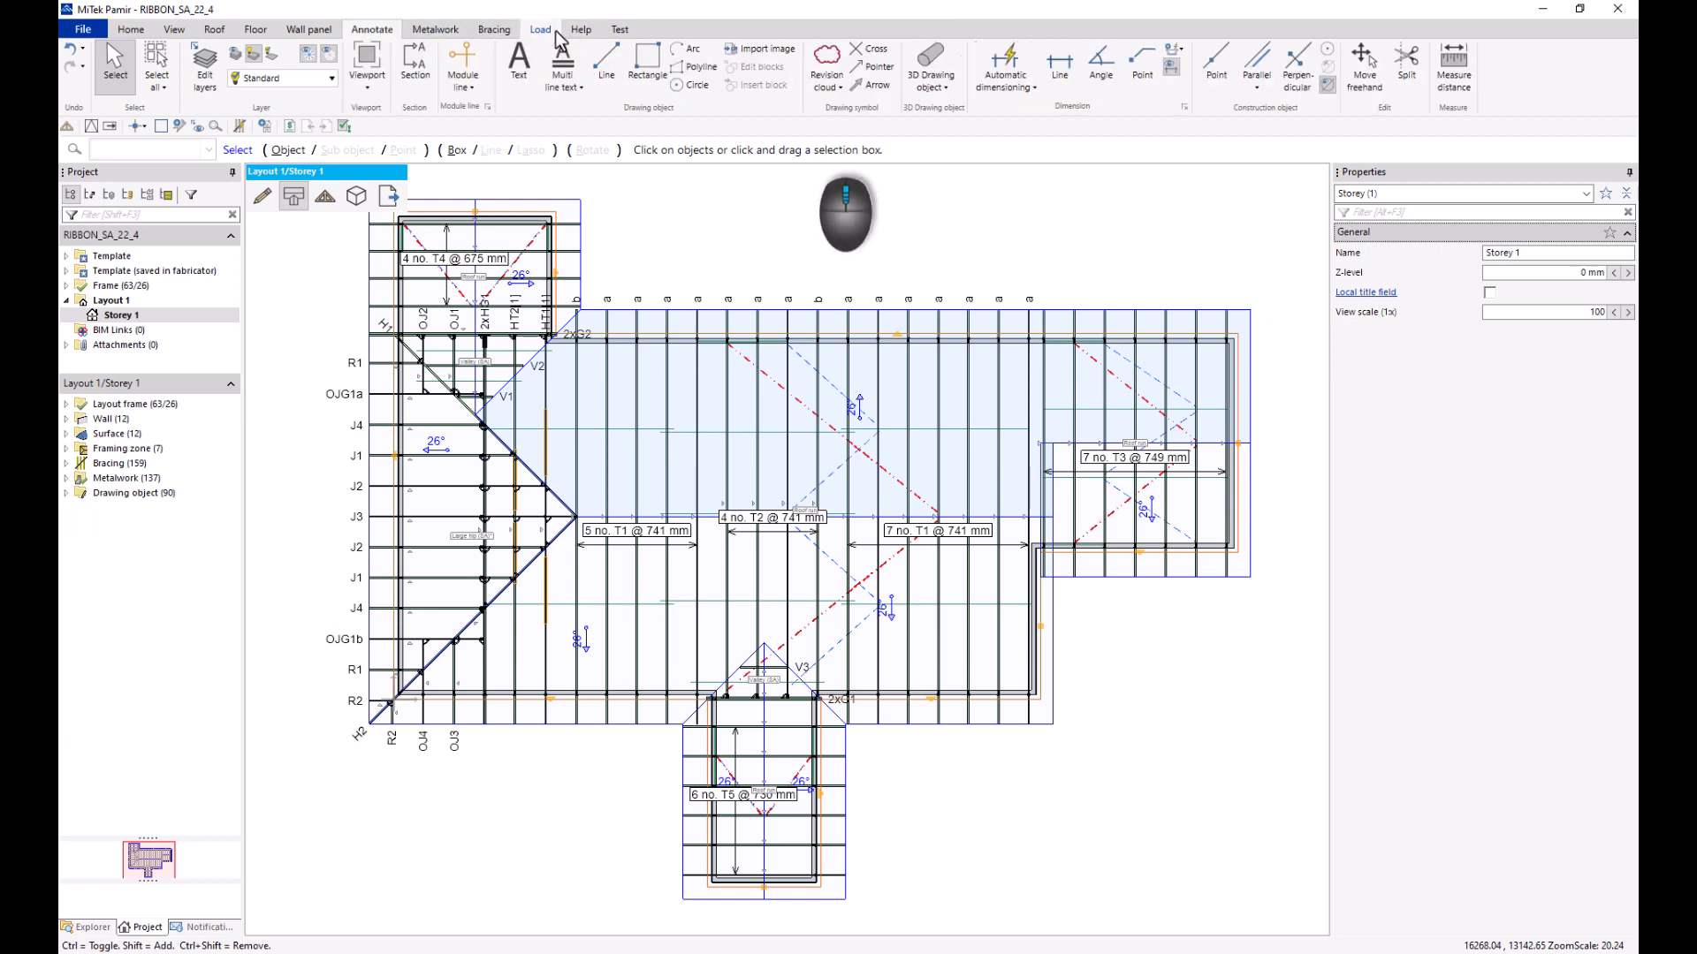
{"action": "left_click", "coordinate": [173, 29]}
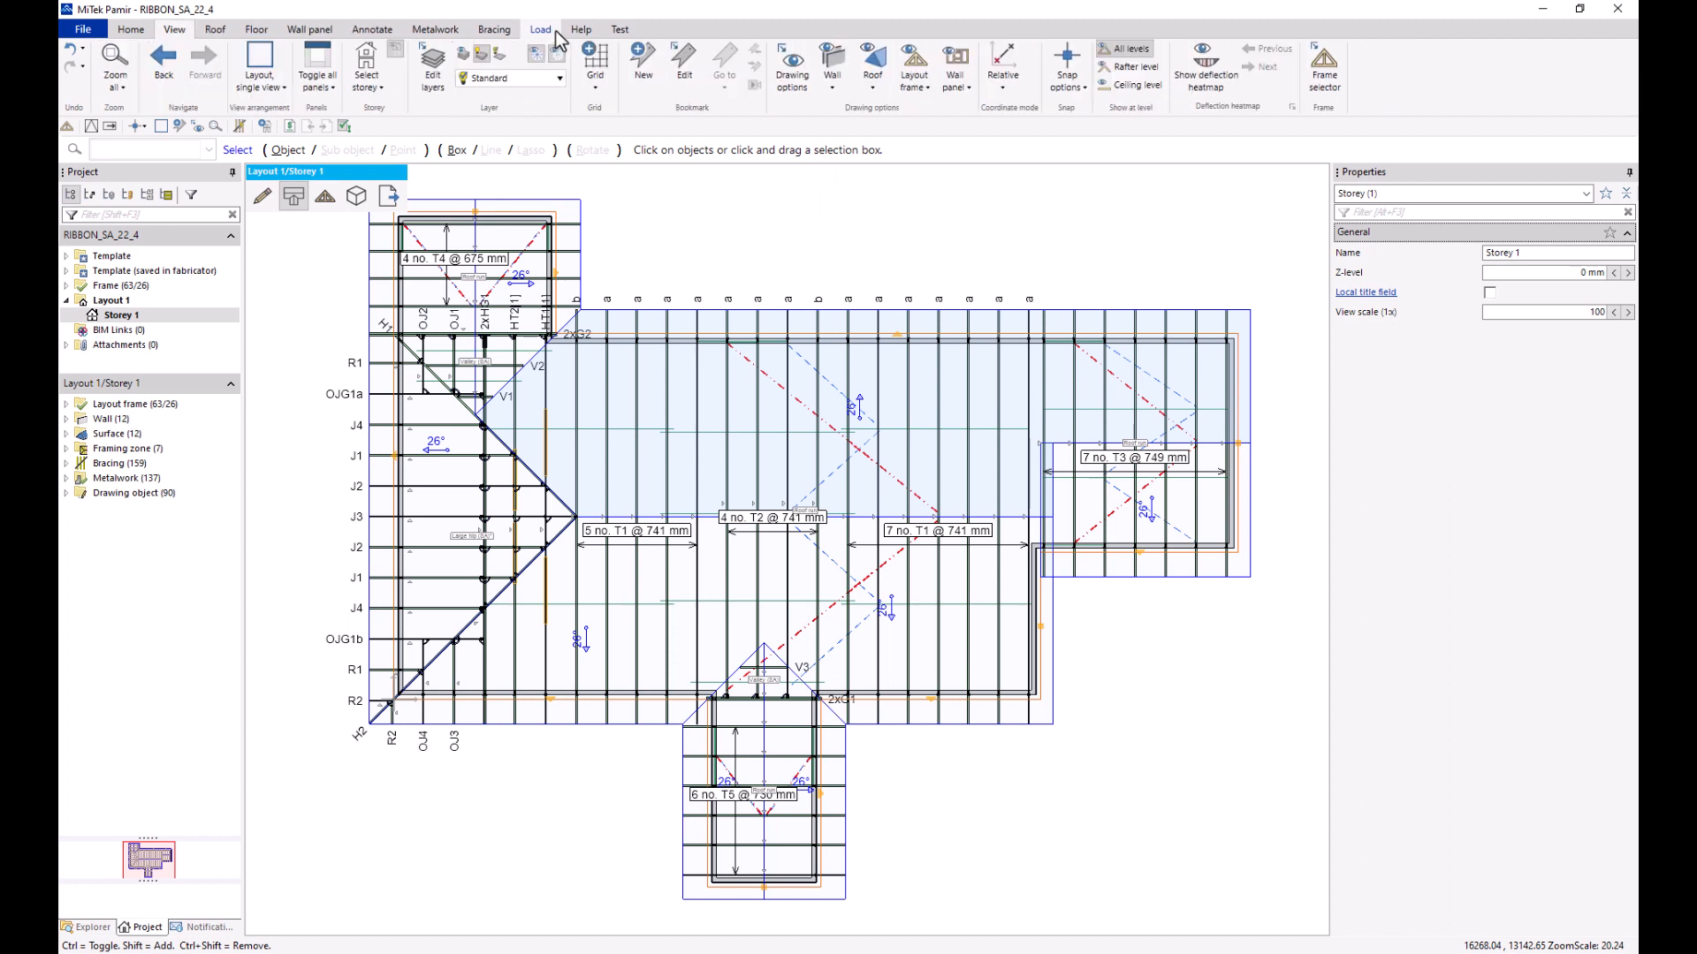
{"action": "left_click", "coordinate": [130, 29]}
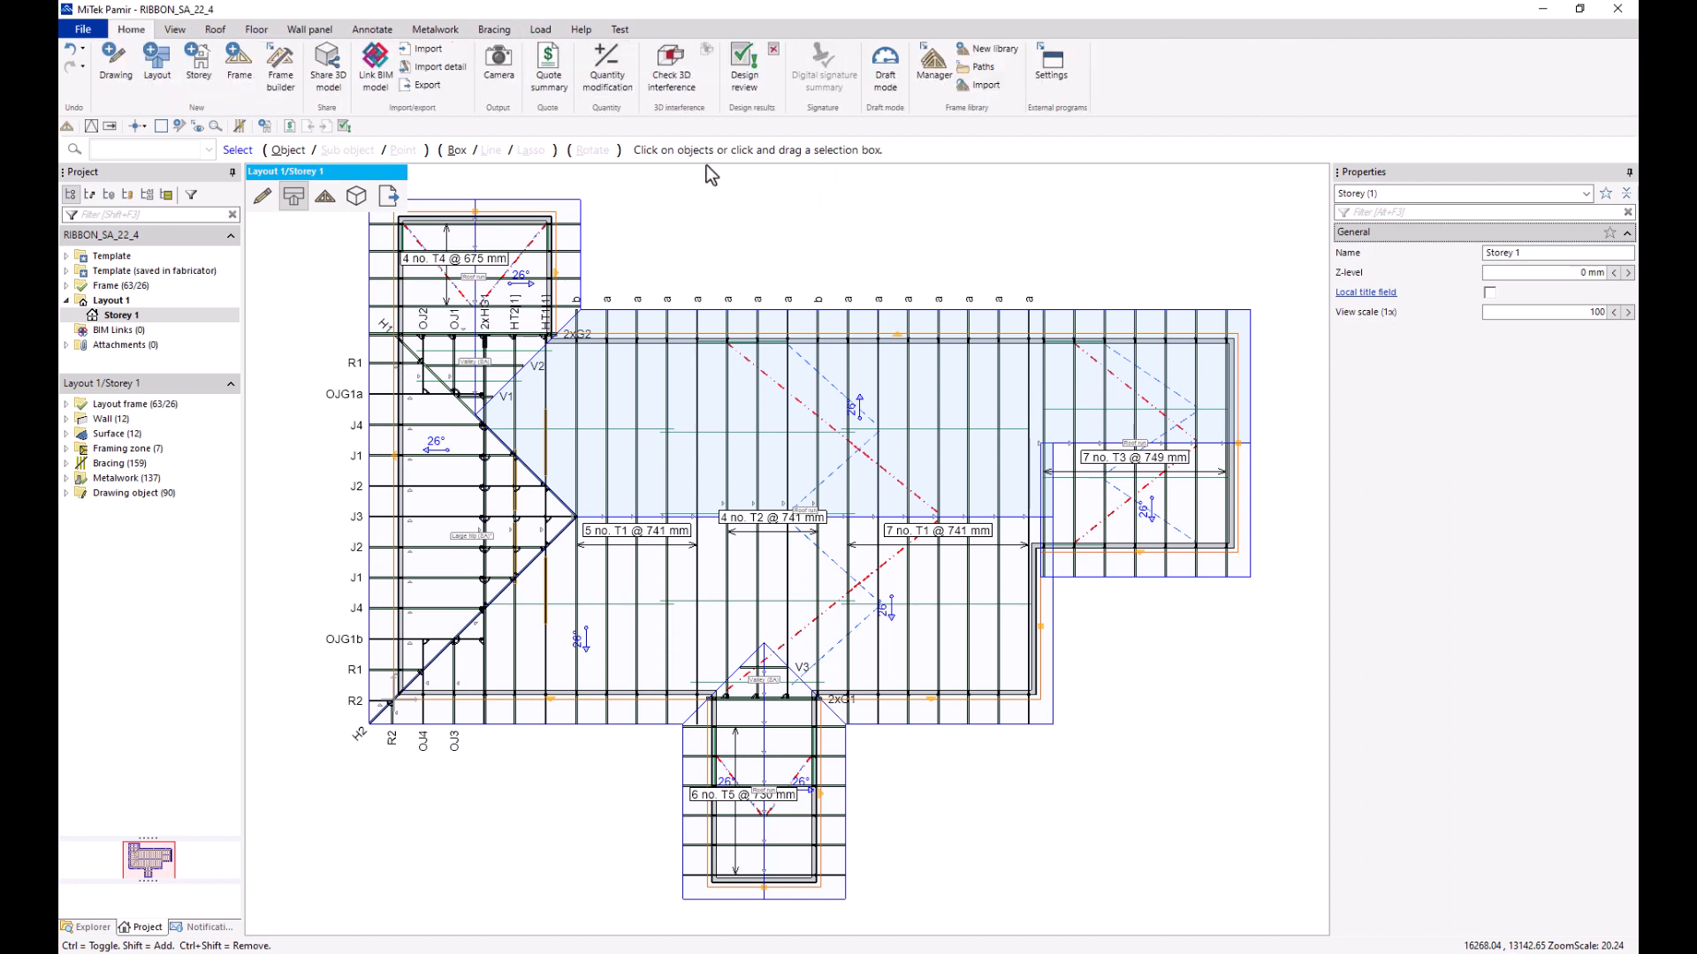